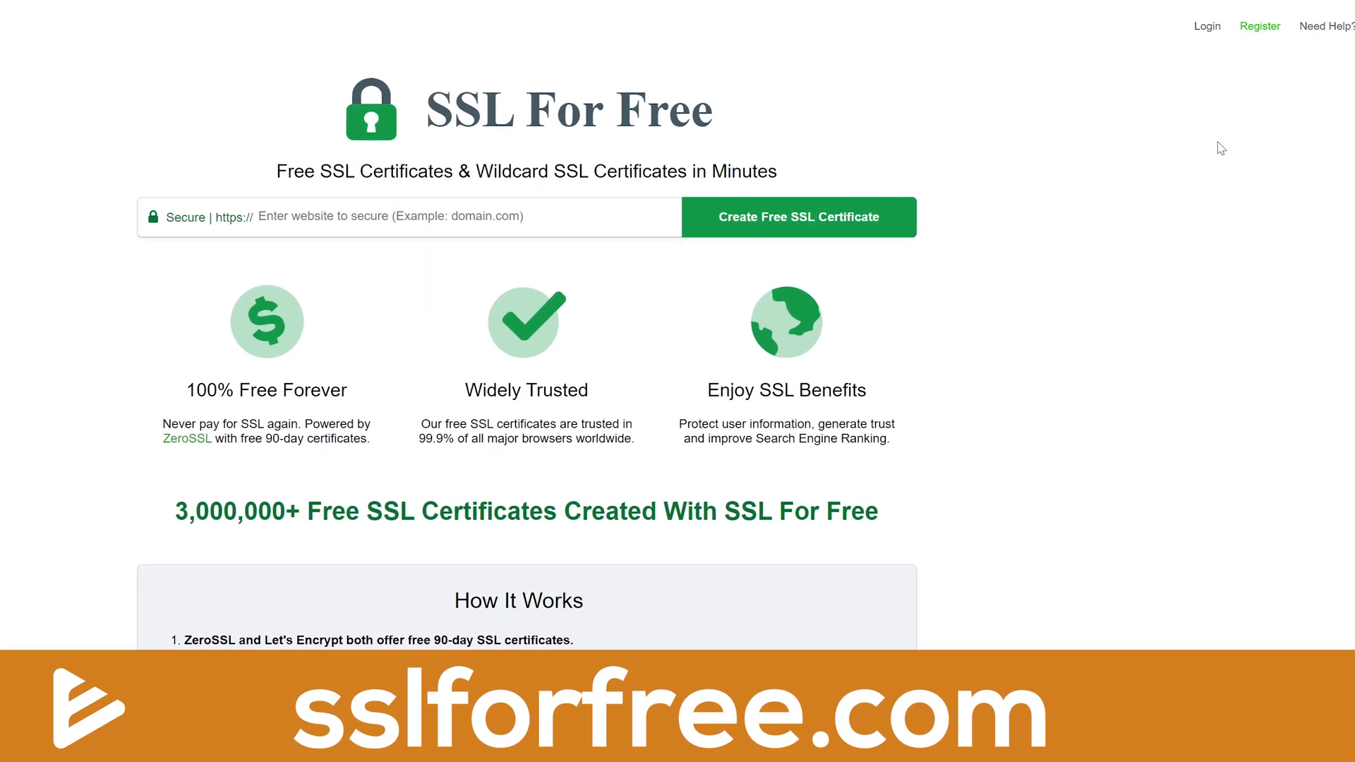
Step: Register a new SSL For Free account with an email and password
left_click(1260, 26)
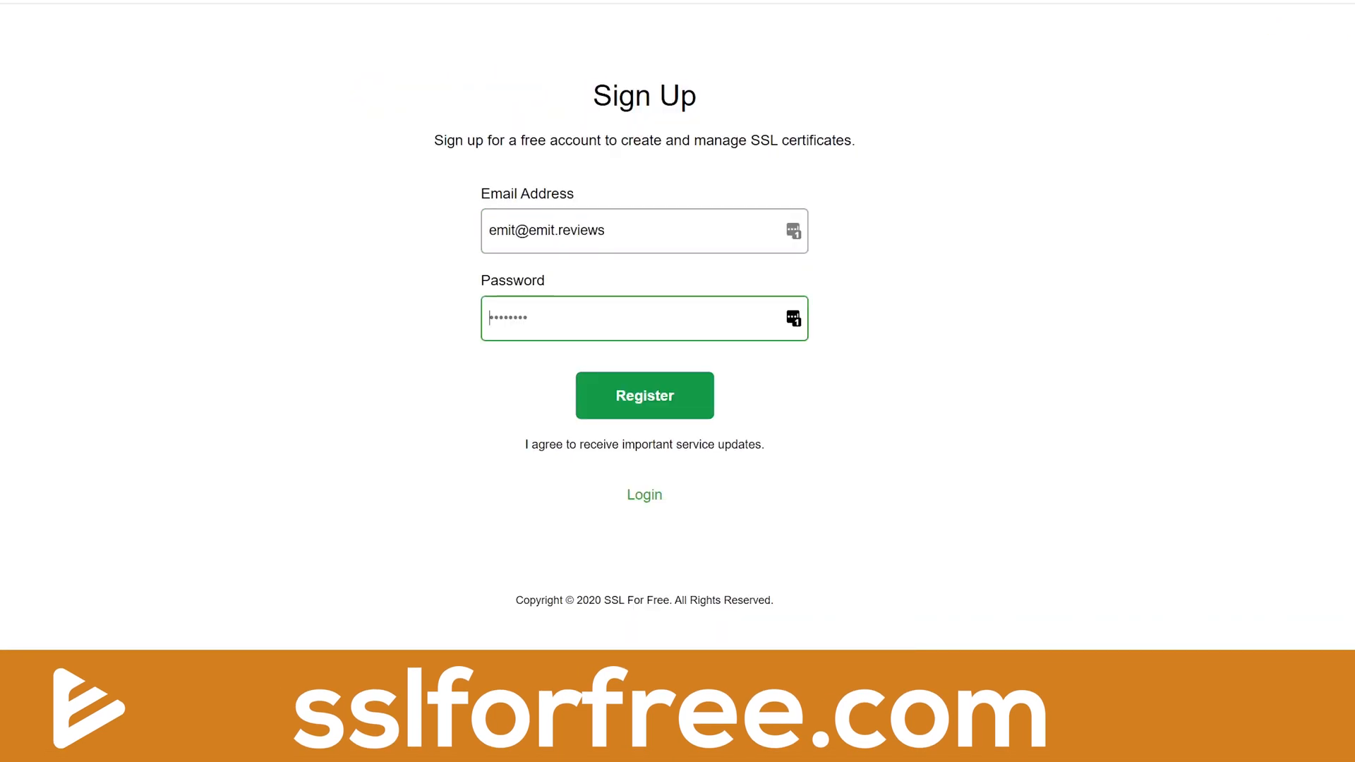
left_click(645, 396)
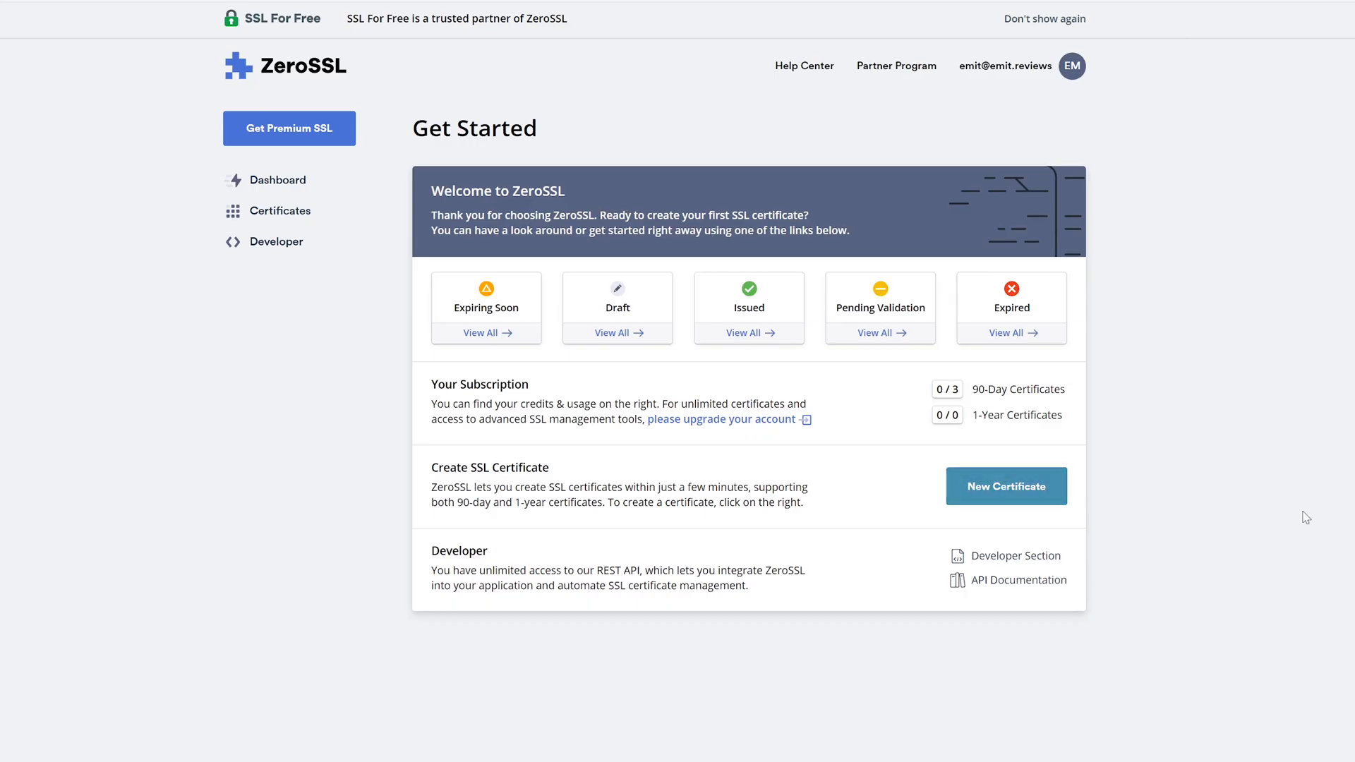
Step: Enter freedomainsareawesome.com, keep 90-day validity and auto-generated CSR, and finalize on the Free plan
left_click(1006, 486)
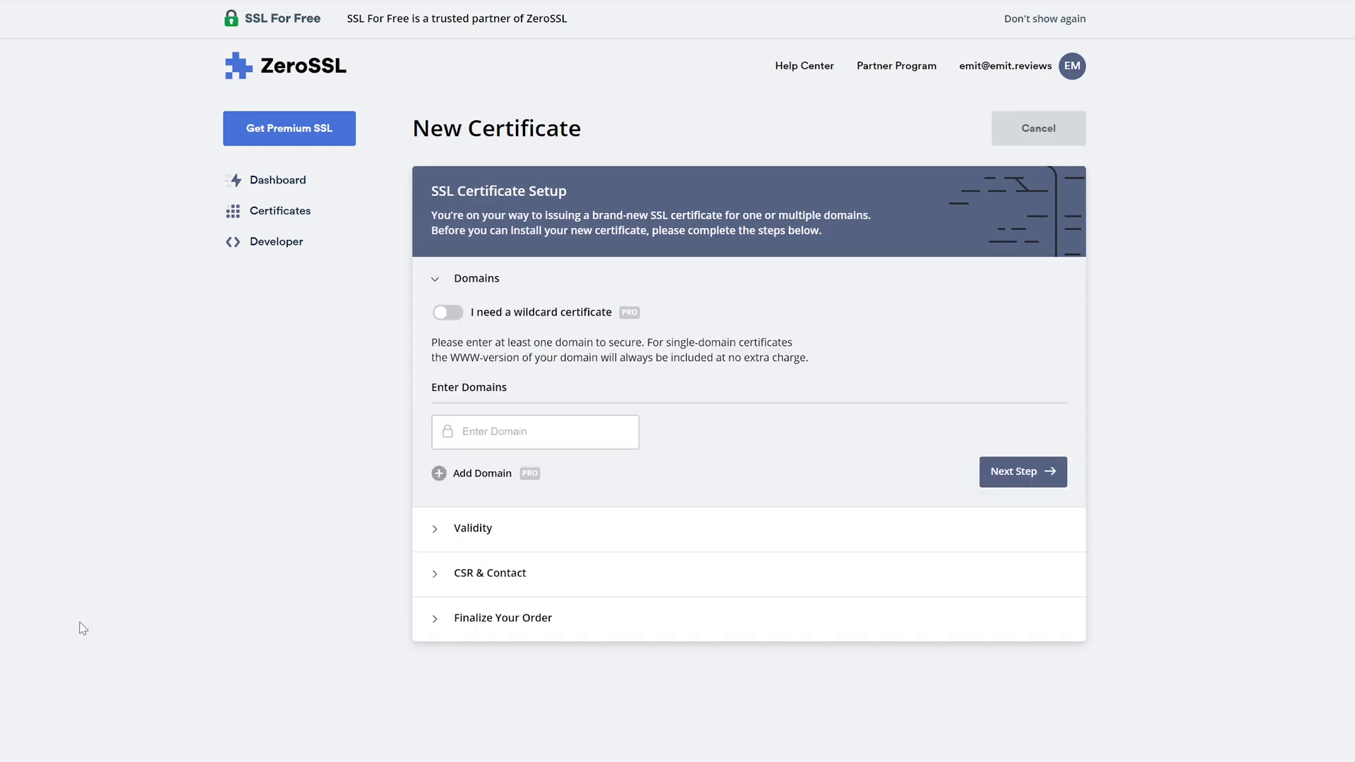
type("freedomainsareawesome.com")
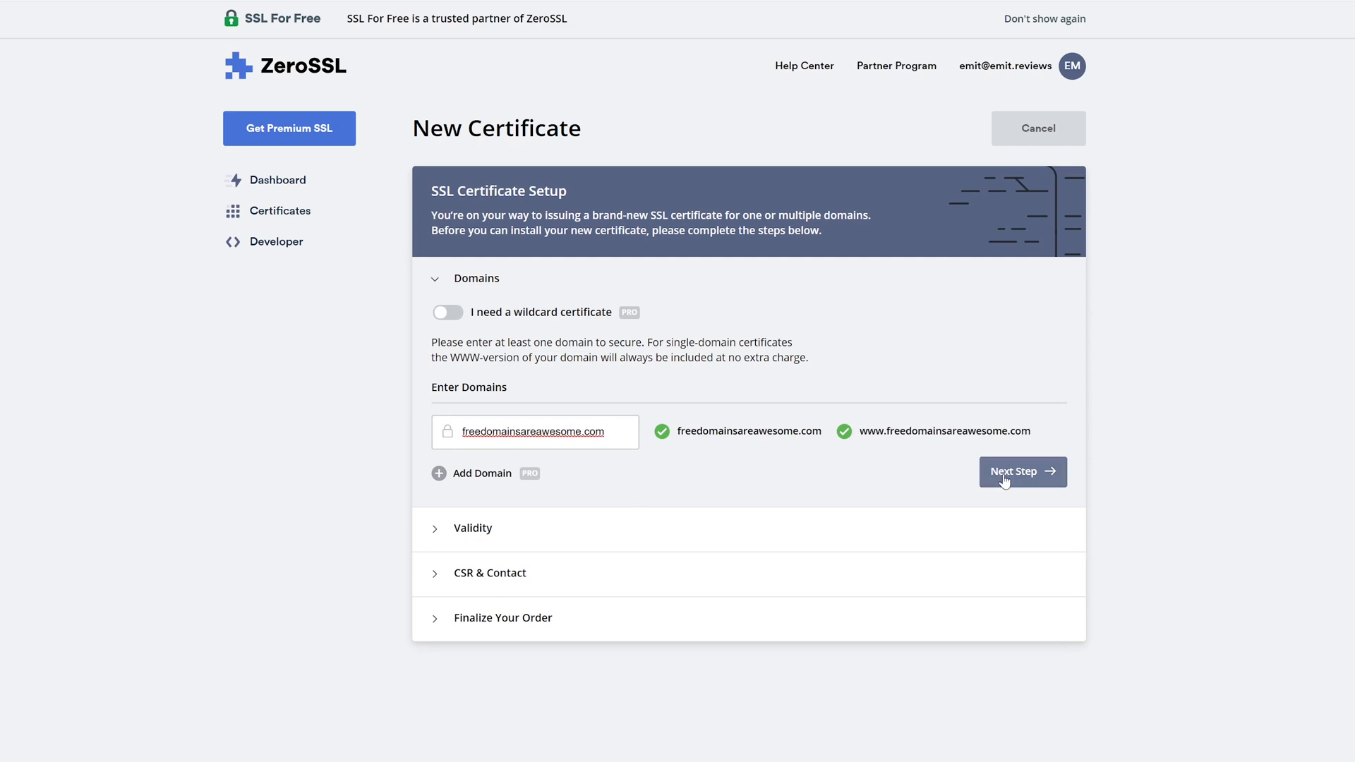
left_click(1023, 472)
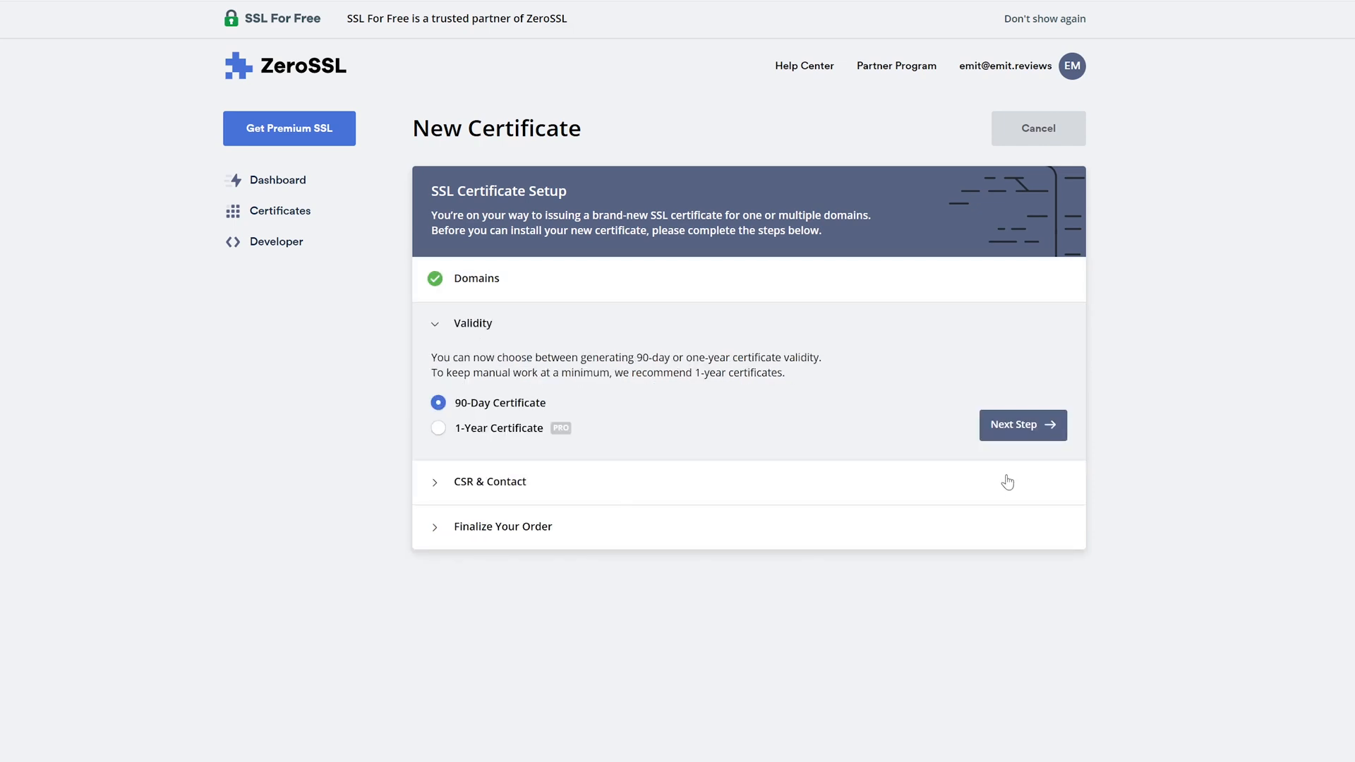
mouse_move(1029, 430)
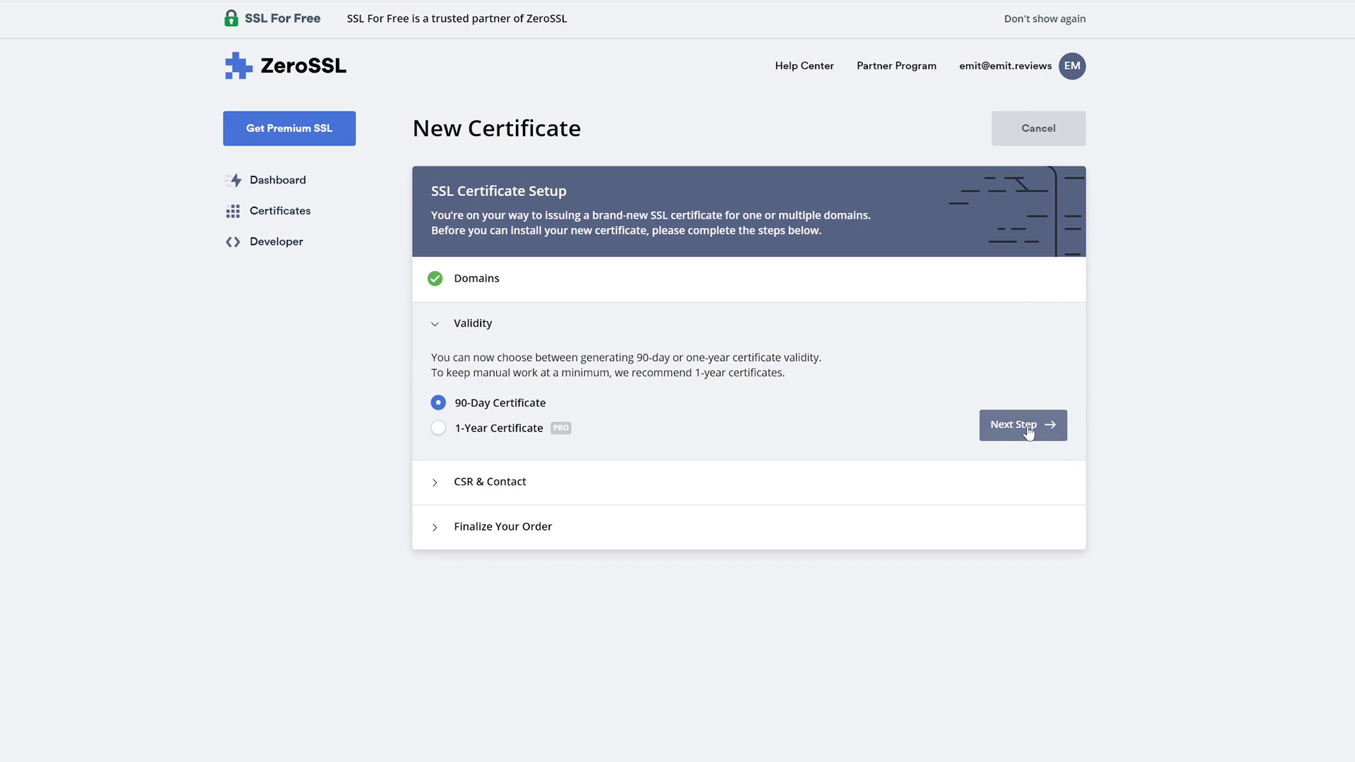
left_click(1023, 425)
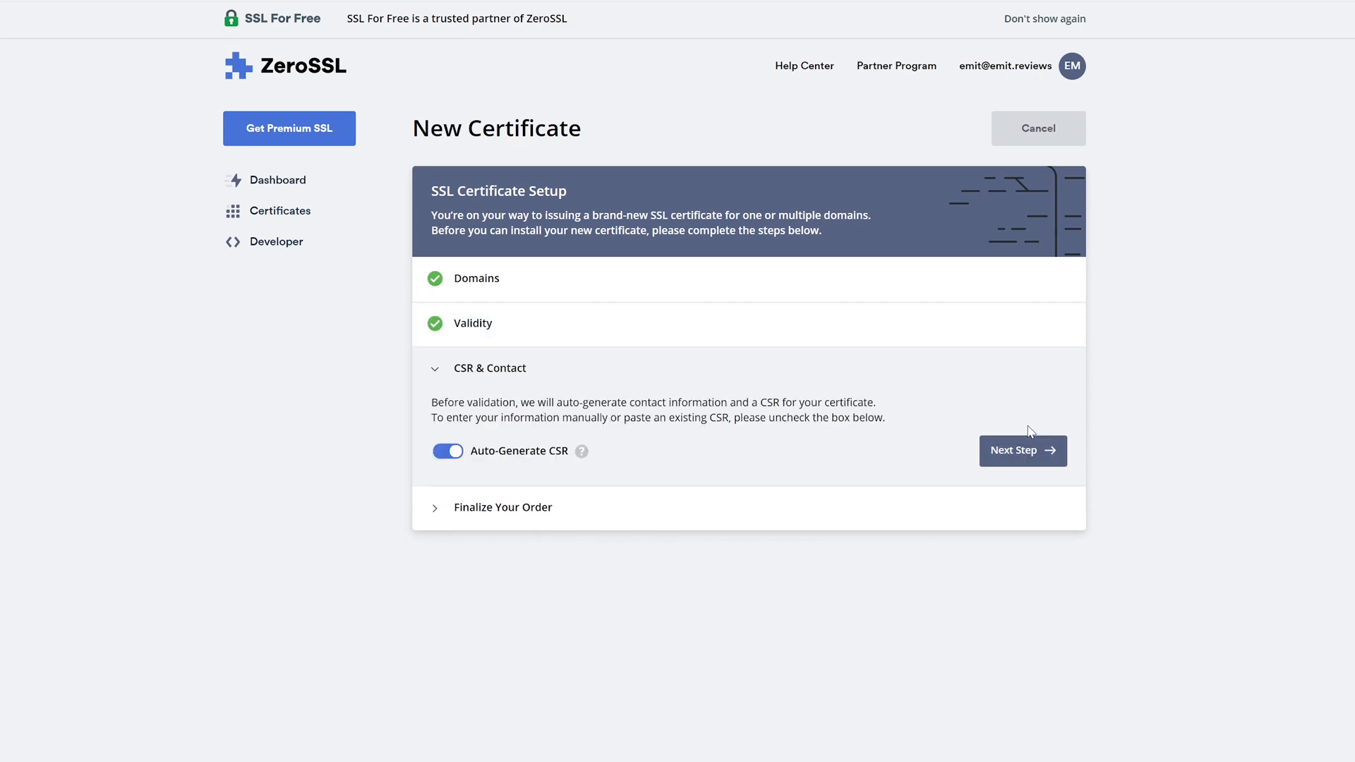
left_click(1046, 19)
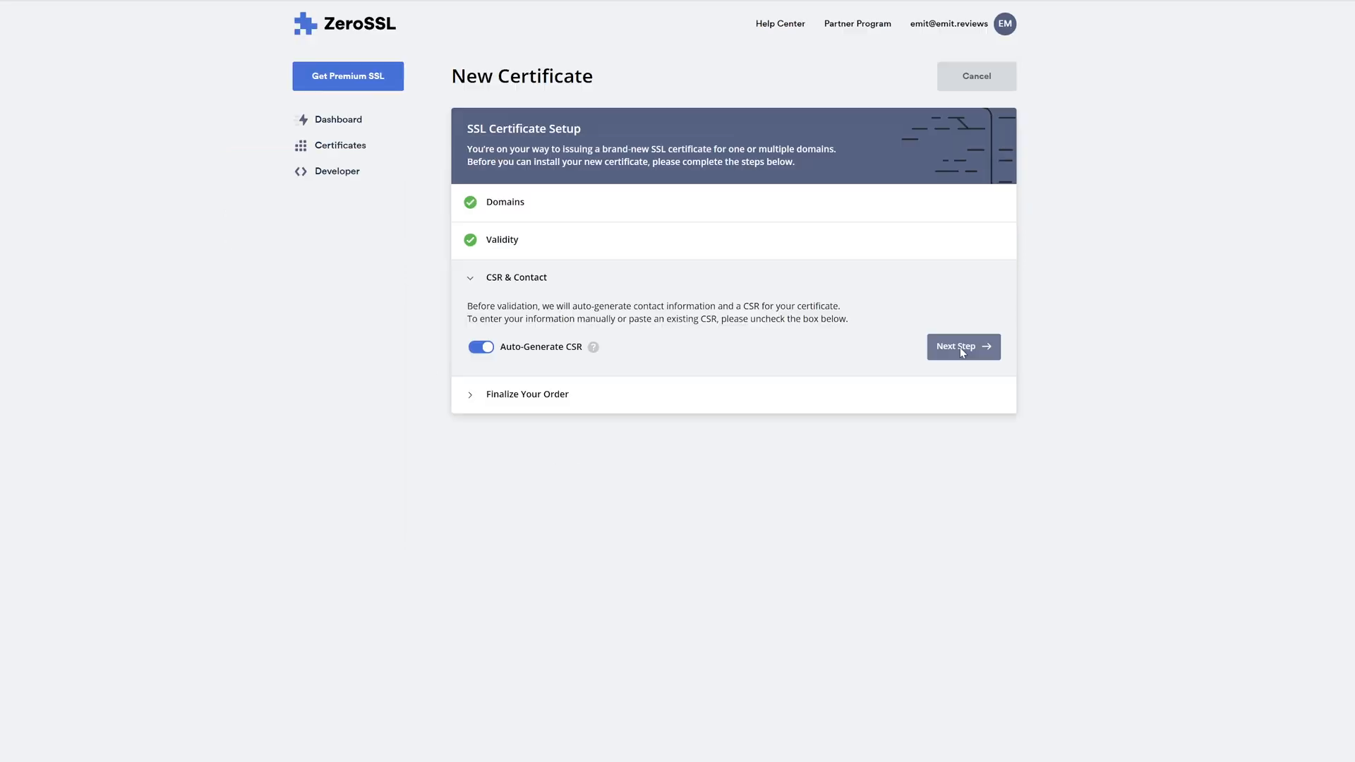
left_click(964, 347)
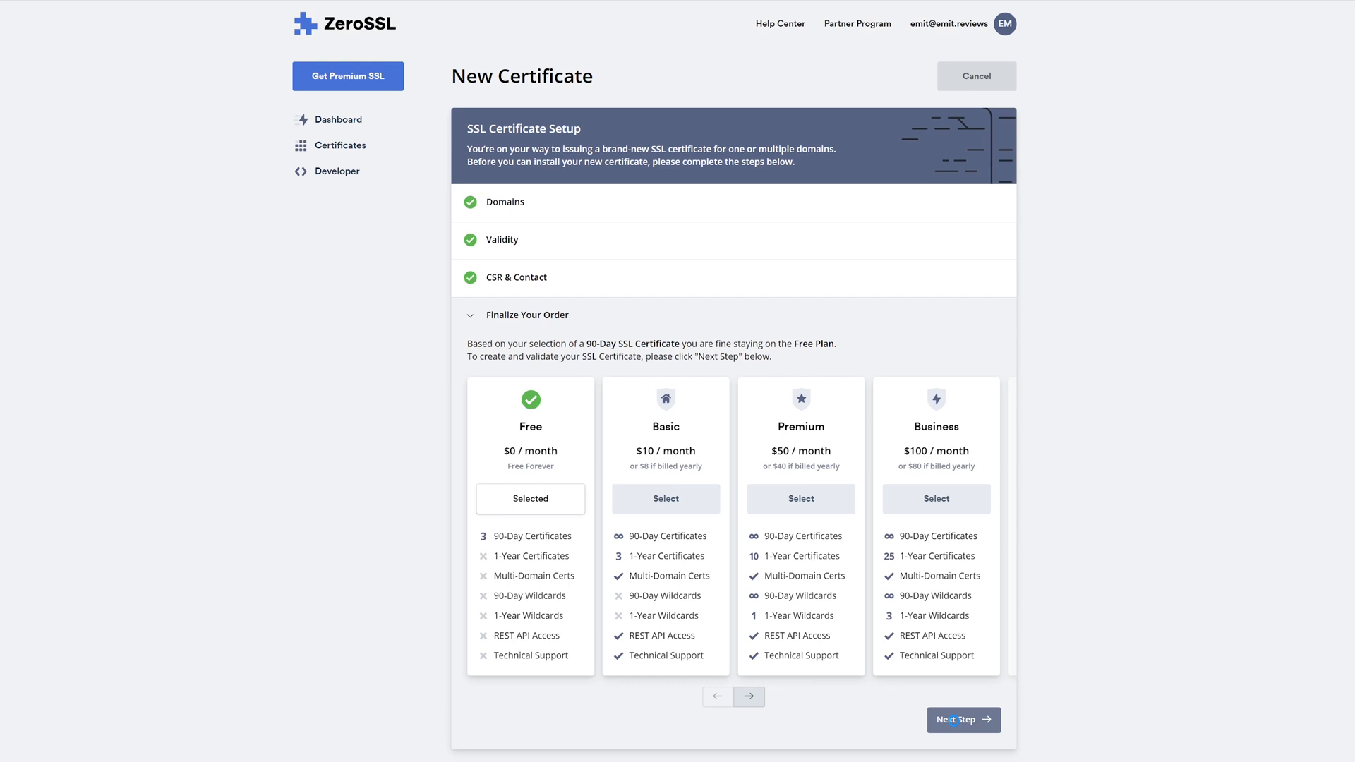
left_click(965, 720)
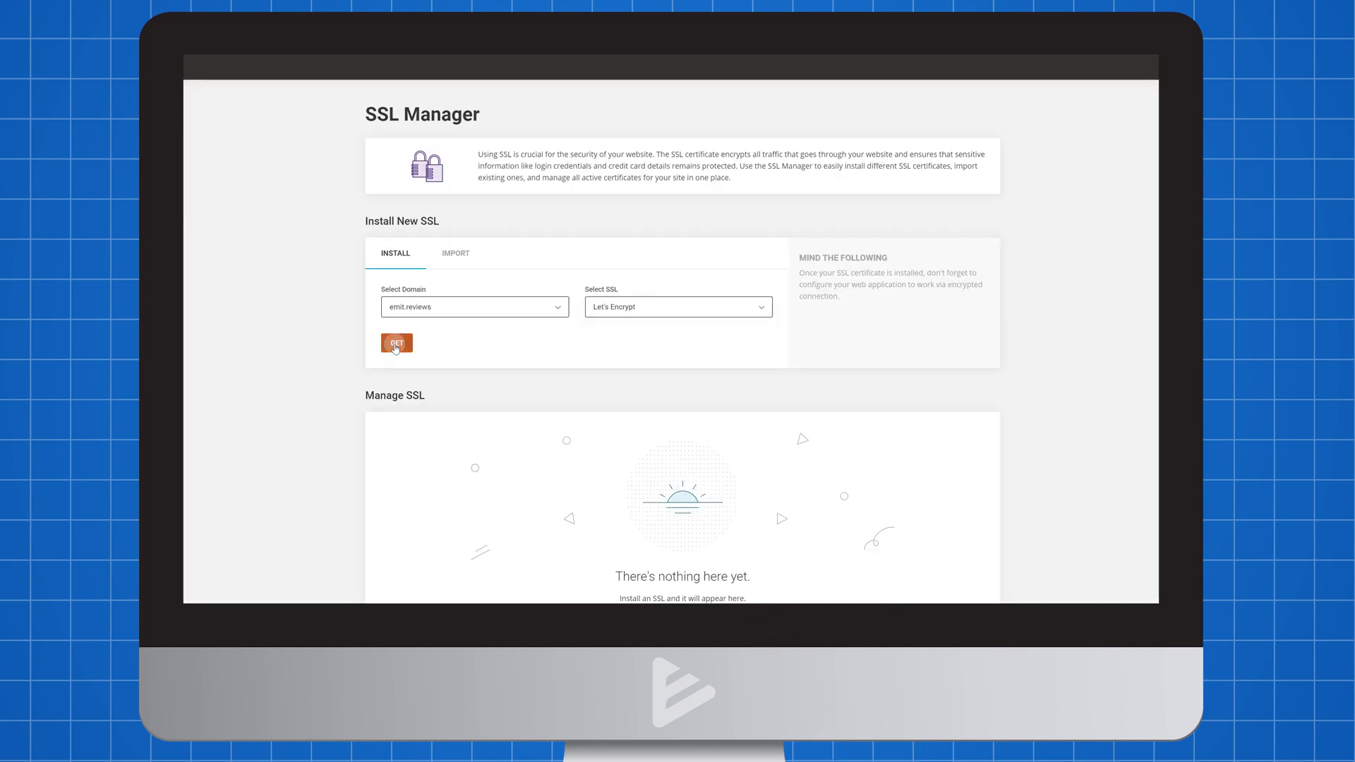
Step: Switch to the GoDaddy My Products page listing the domain and Economy Linux hosting
left_click(397, 343)
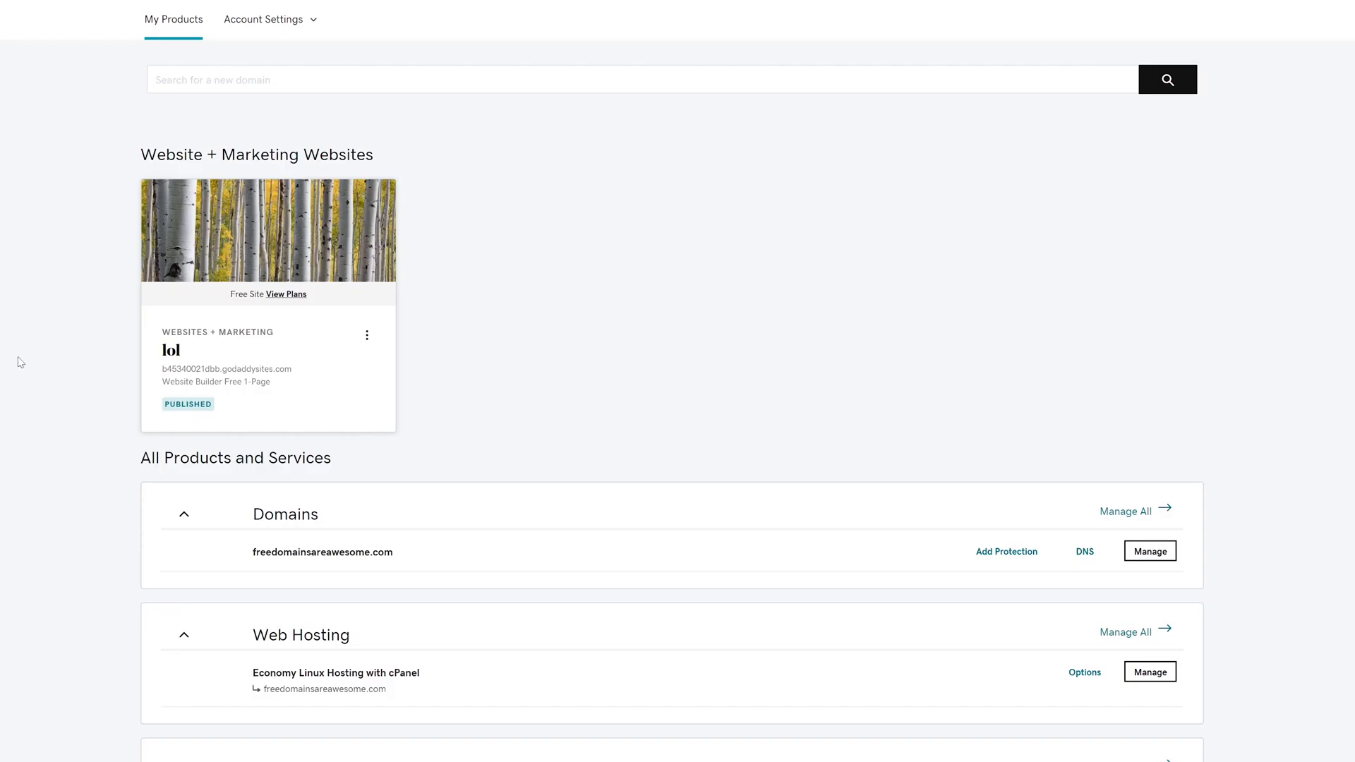
Step: Open cPanel Admin from the Economy Linux Hosting plan's management page
scroll("down", 3)
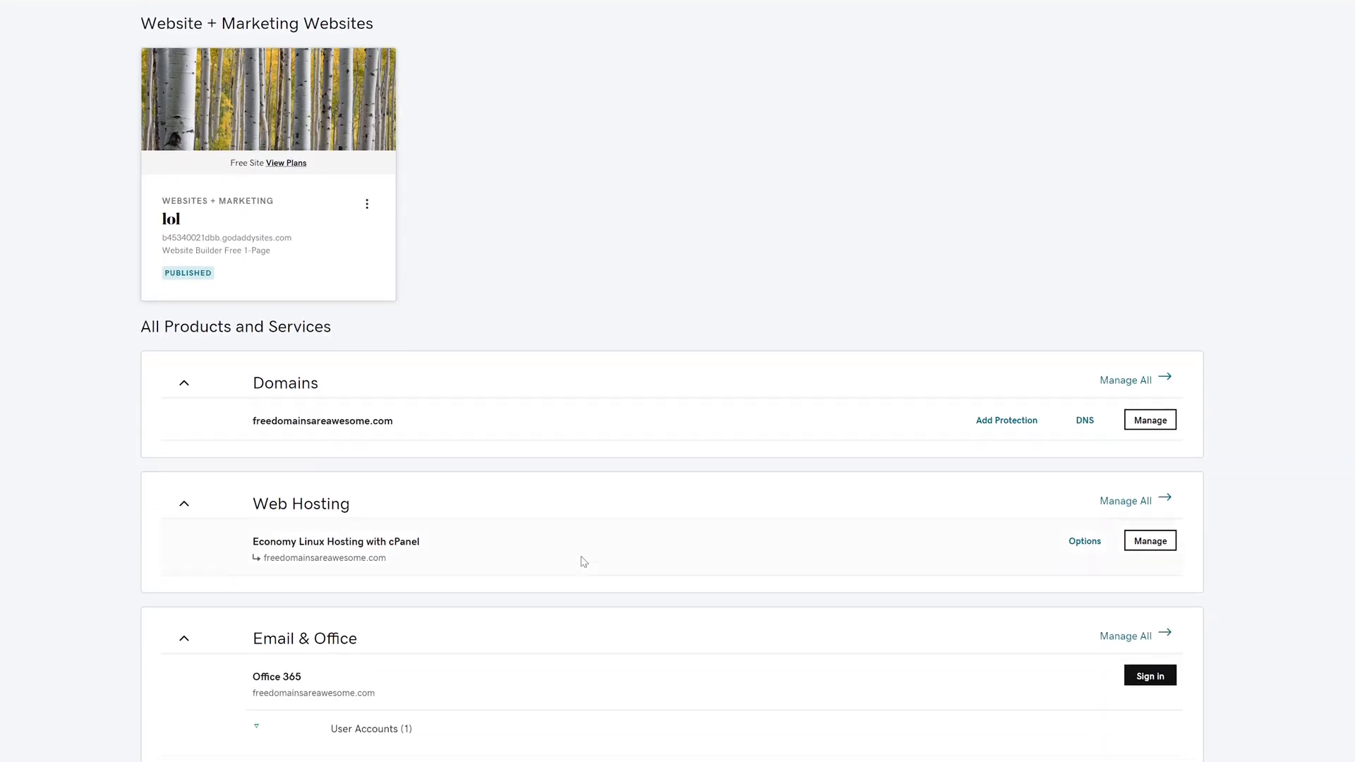
left_click(1149, 541)
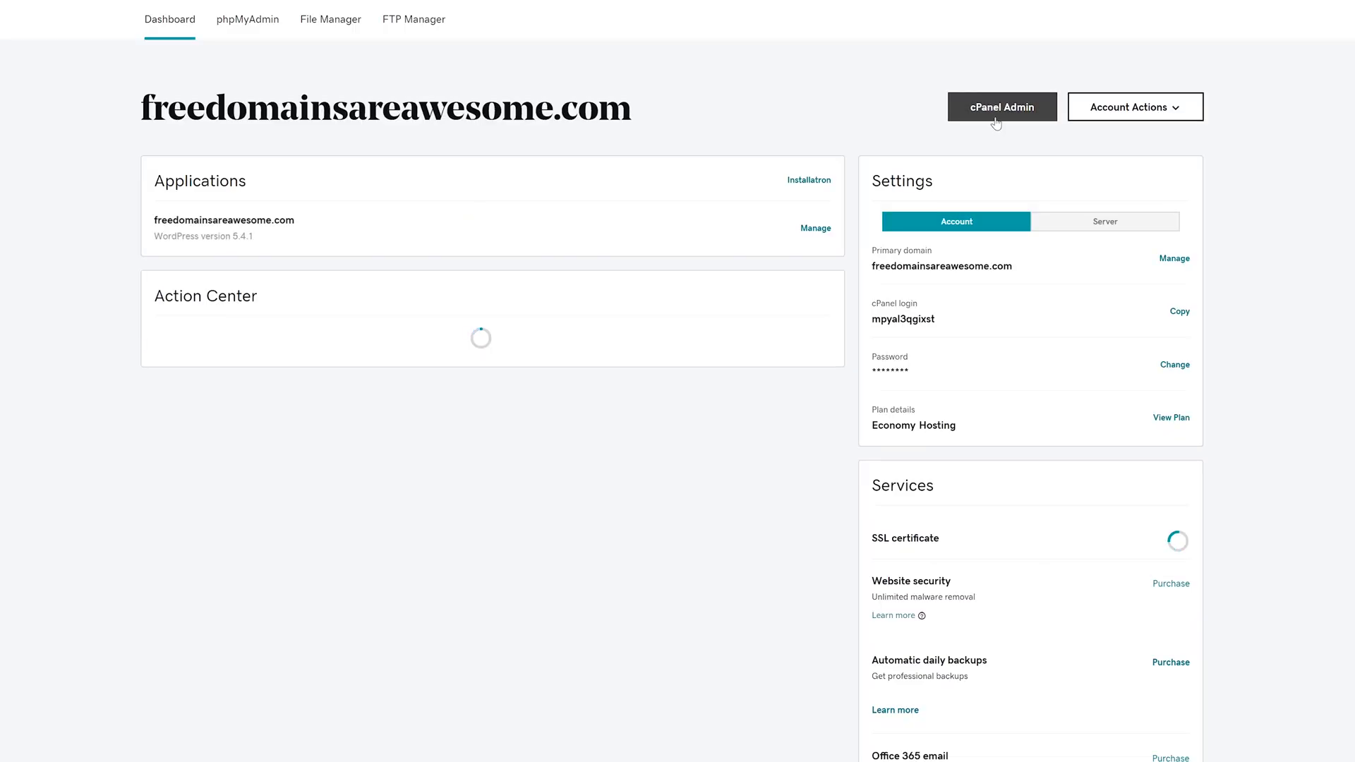
left_click(1002, 107)
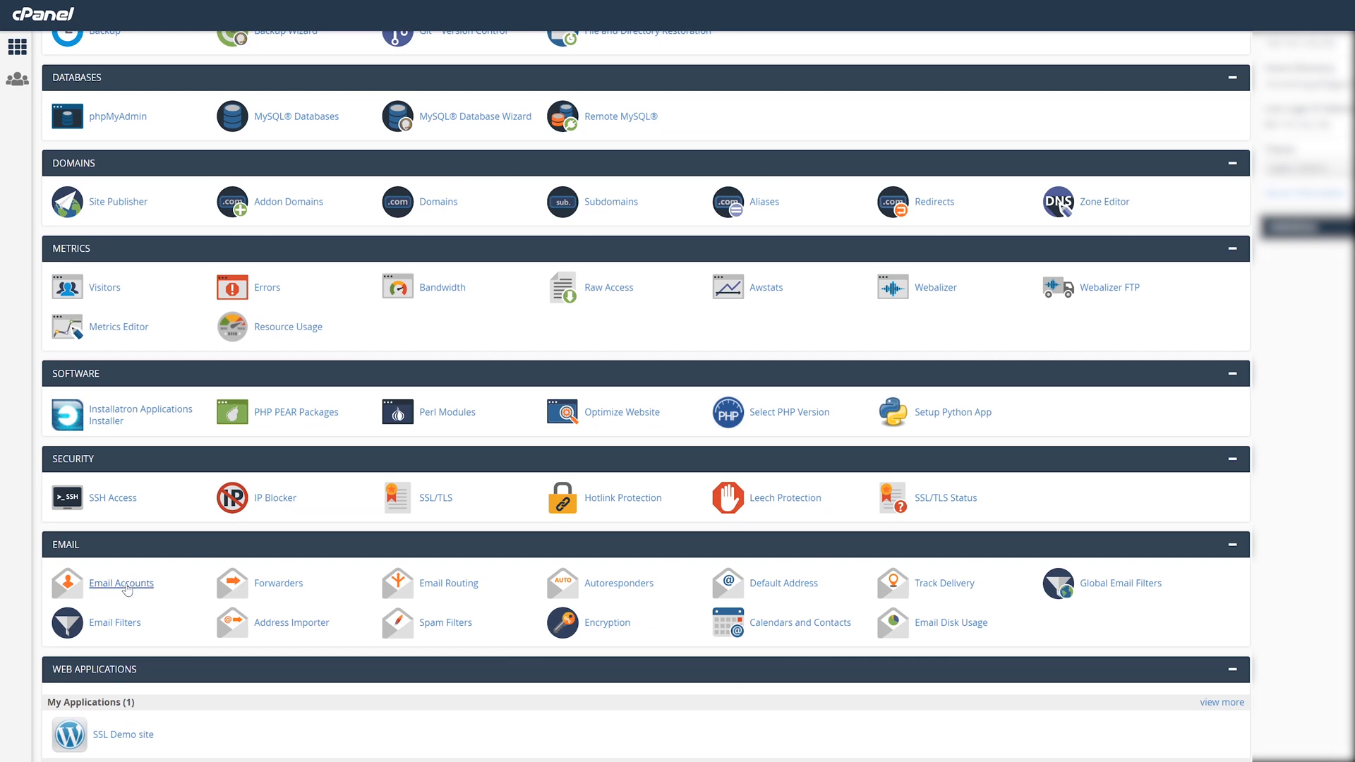
Step: Create the admin mailbox for freedomainsareawesome.com in cPanel Email Accounts
left_click(121, 583)
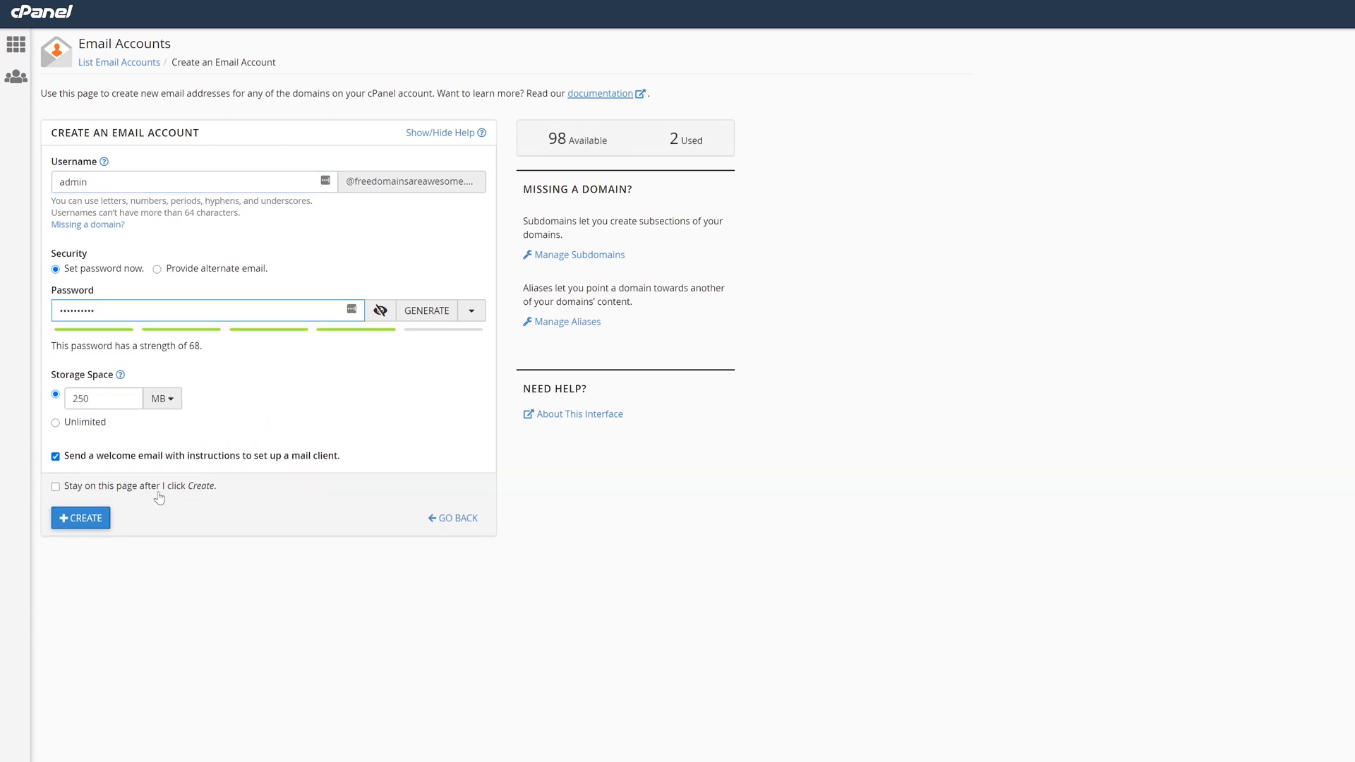
left_click(79, 518)
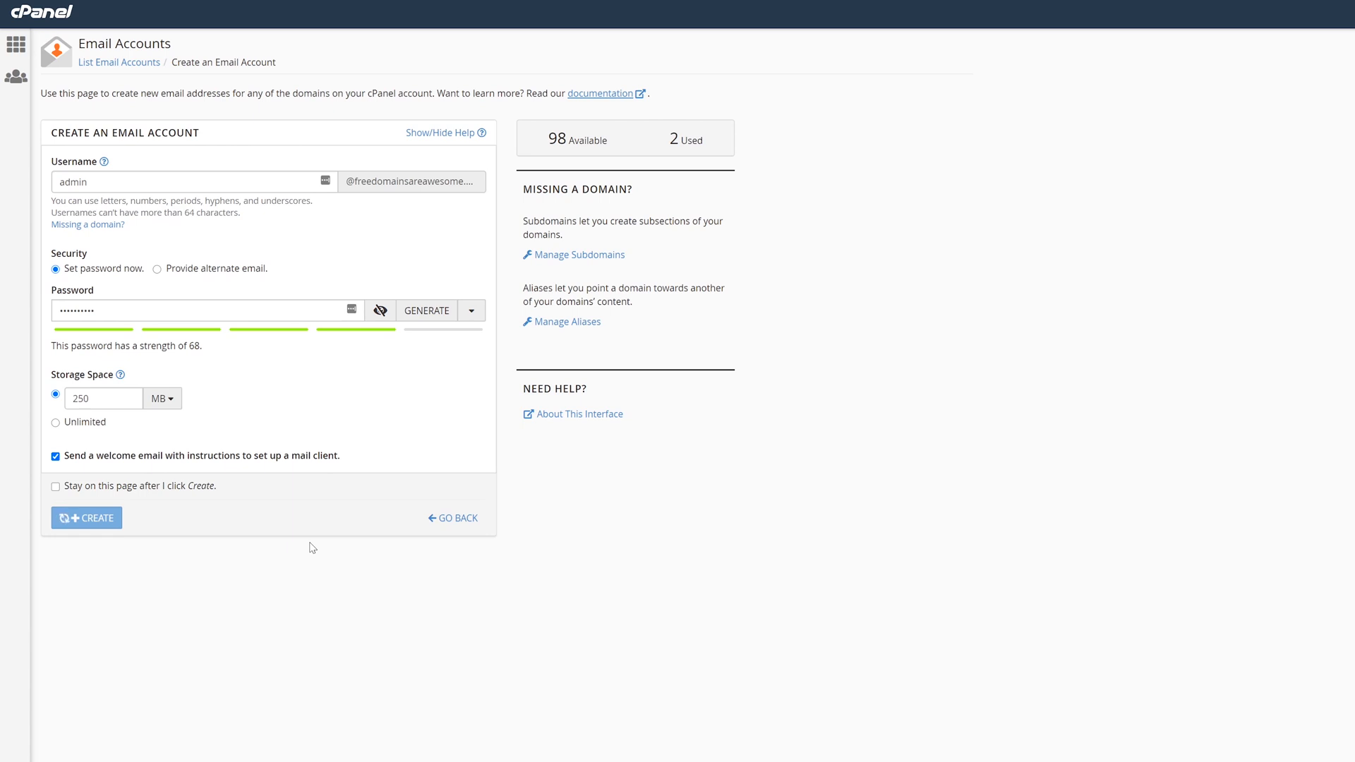
left_click(86, 517)
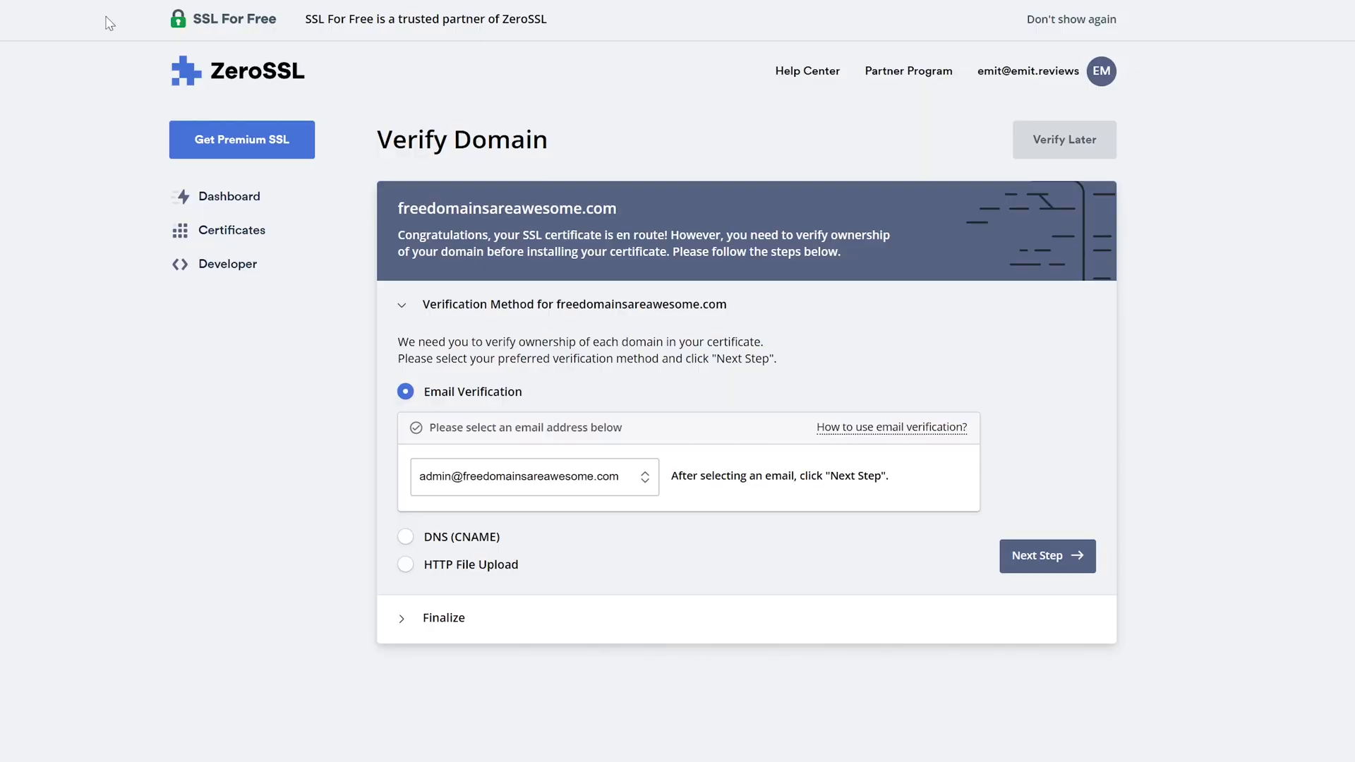
mouse_move(1066, 560)
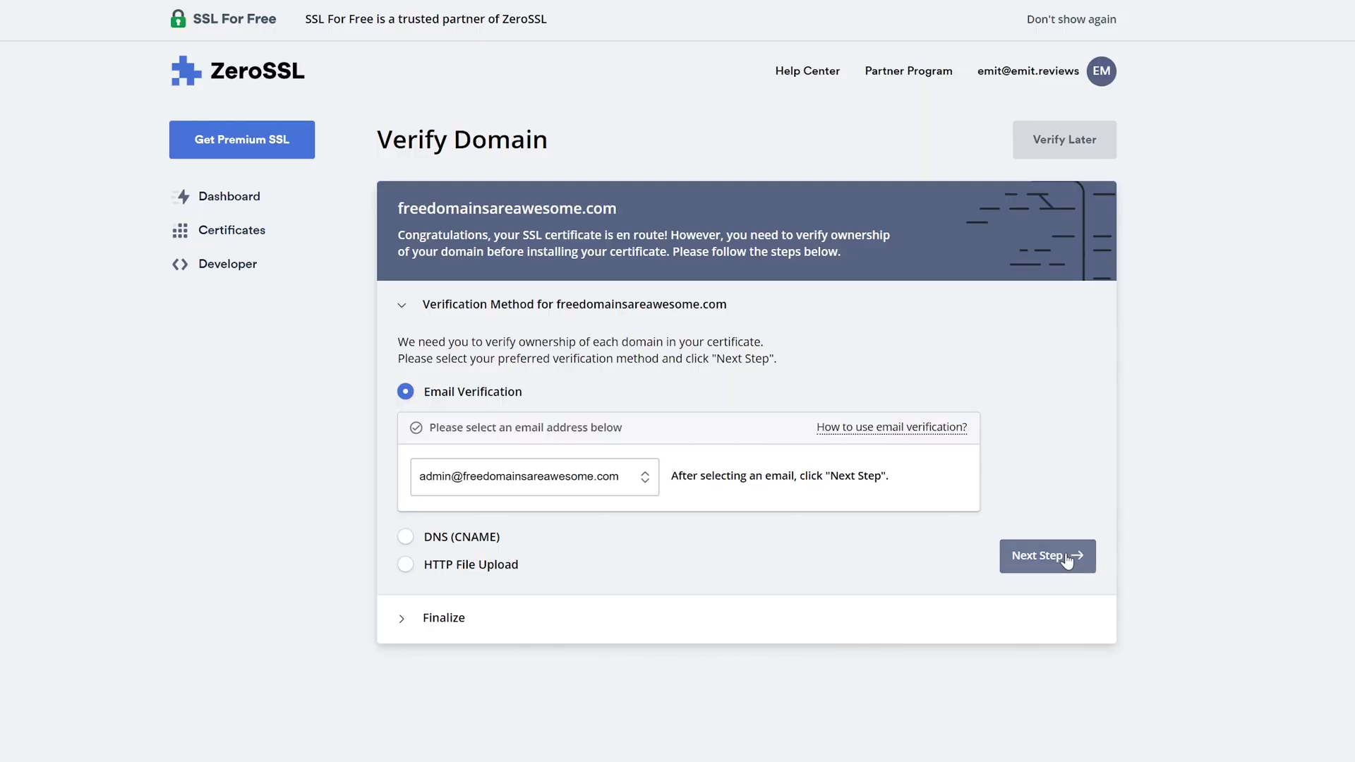
Step: Choose email verification to the admin address and launch domain verification
left_click(1047, 556)
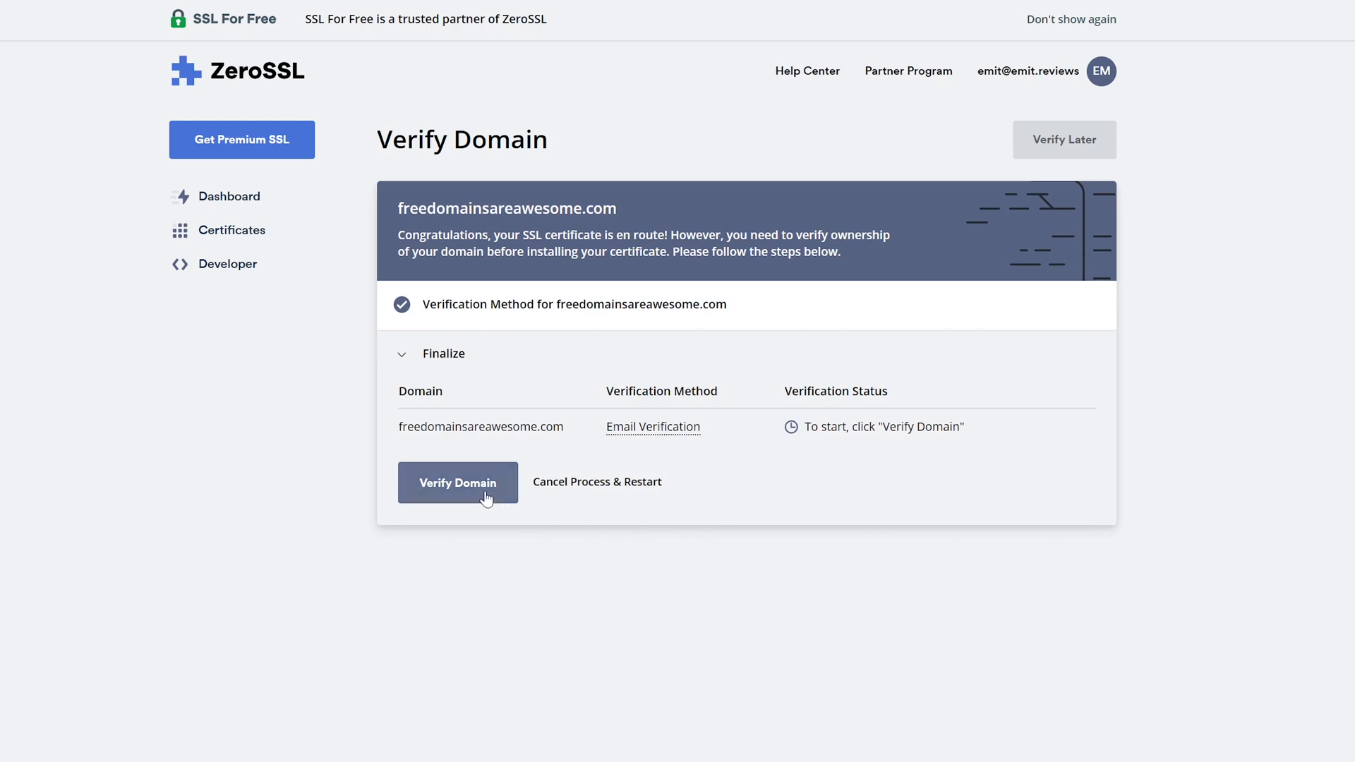
left_click(458, 483)
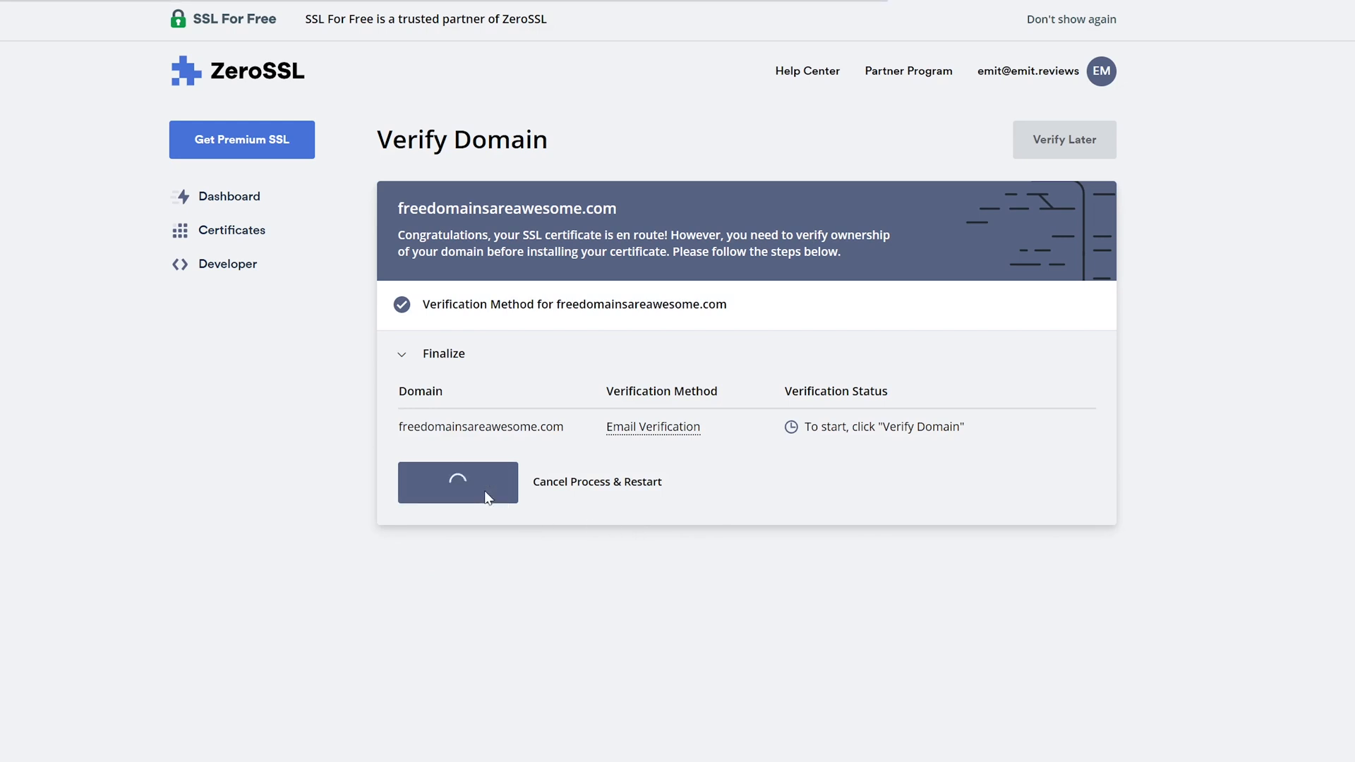
left_click(458, 482)
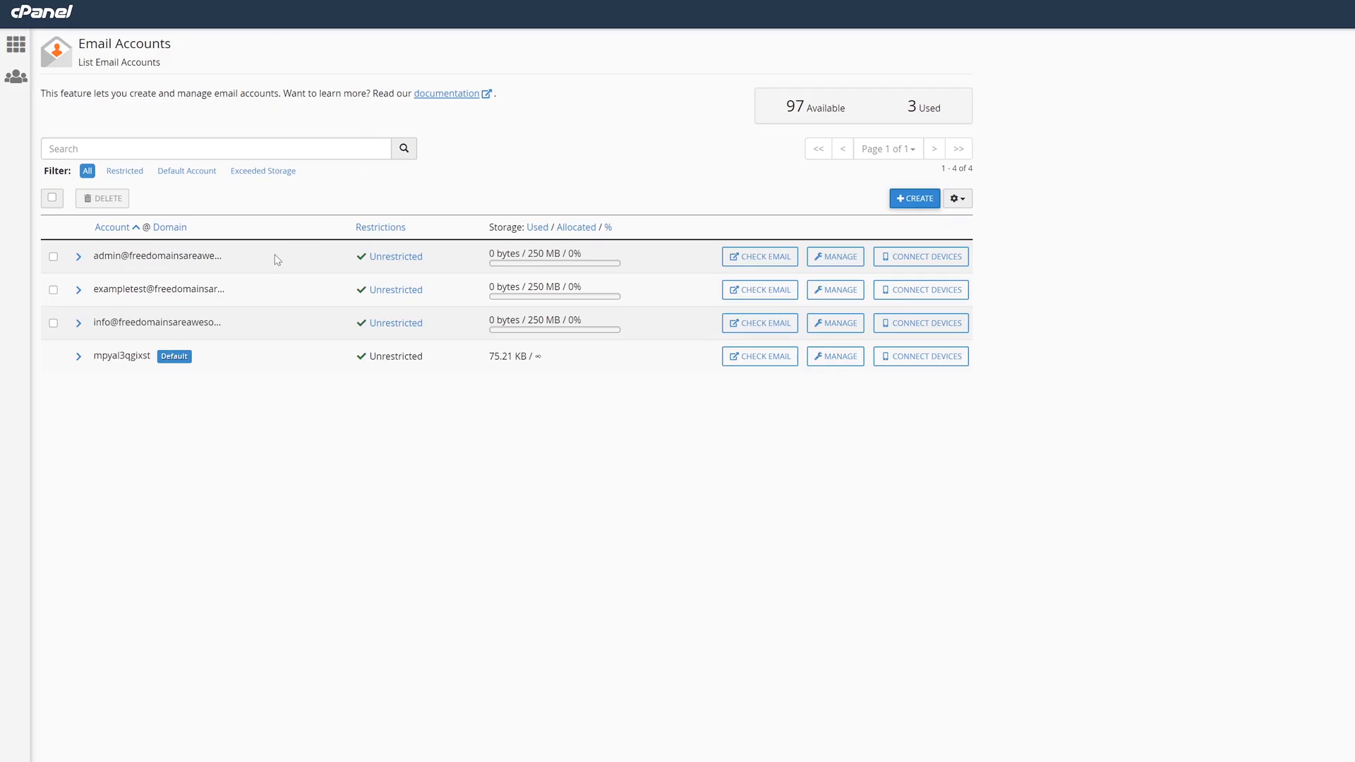
Step: Open the admin mailbox in webmail and follow the ZeroSSL Verify Domains email link
left_click(759, 256)
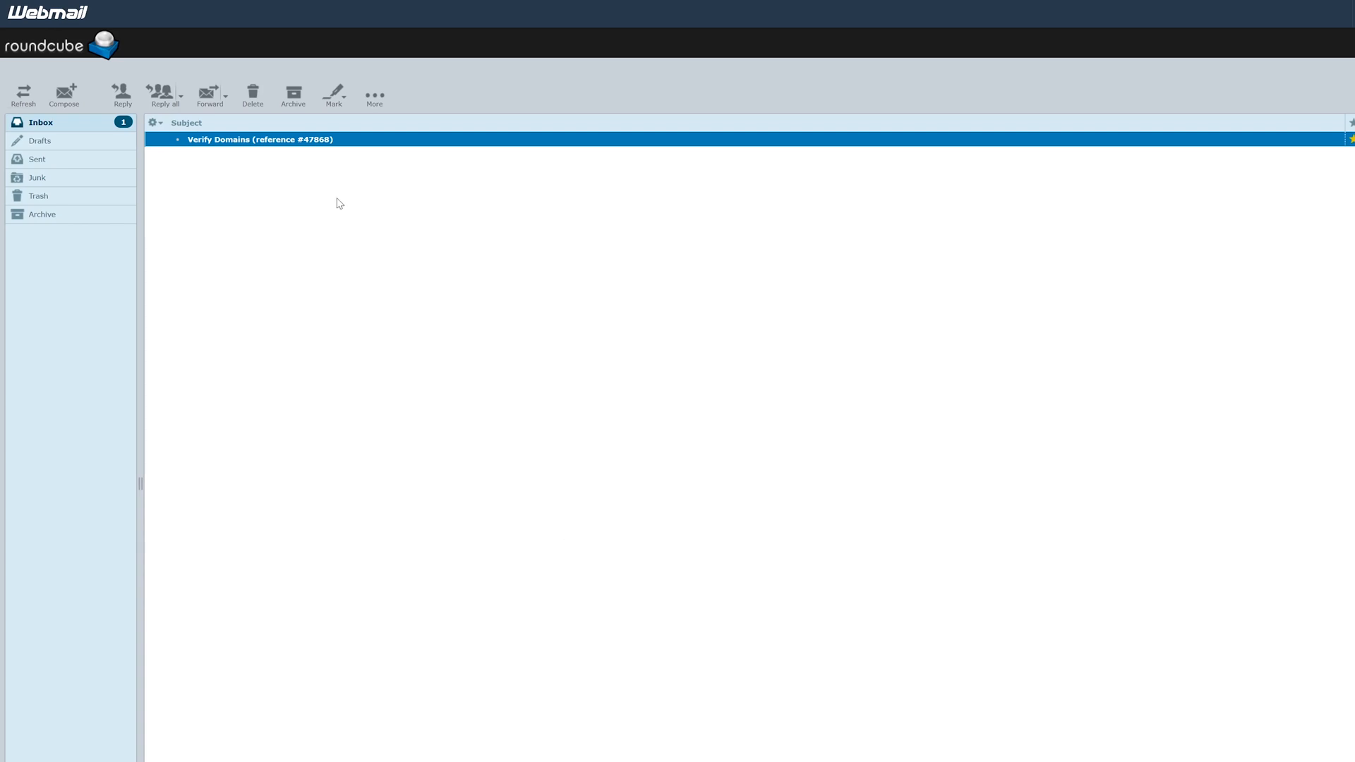
left_click(261, 139)
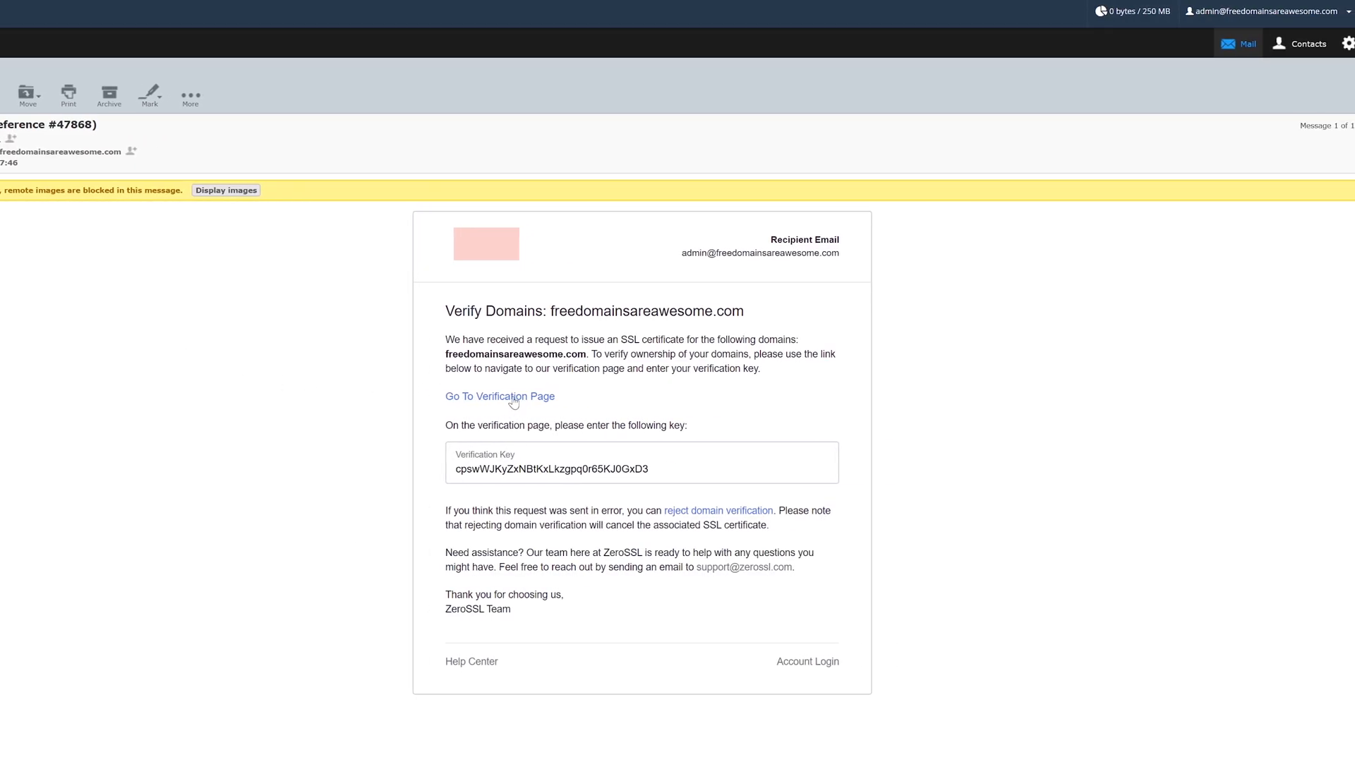
left_click(500, 396)
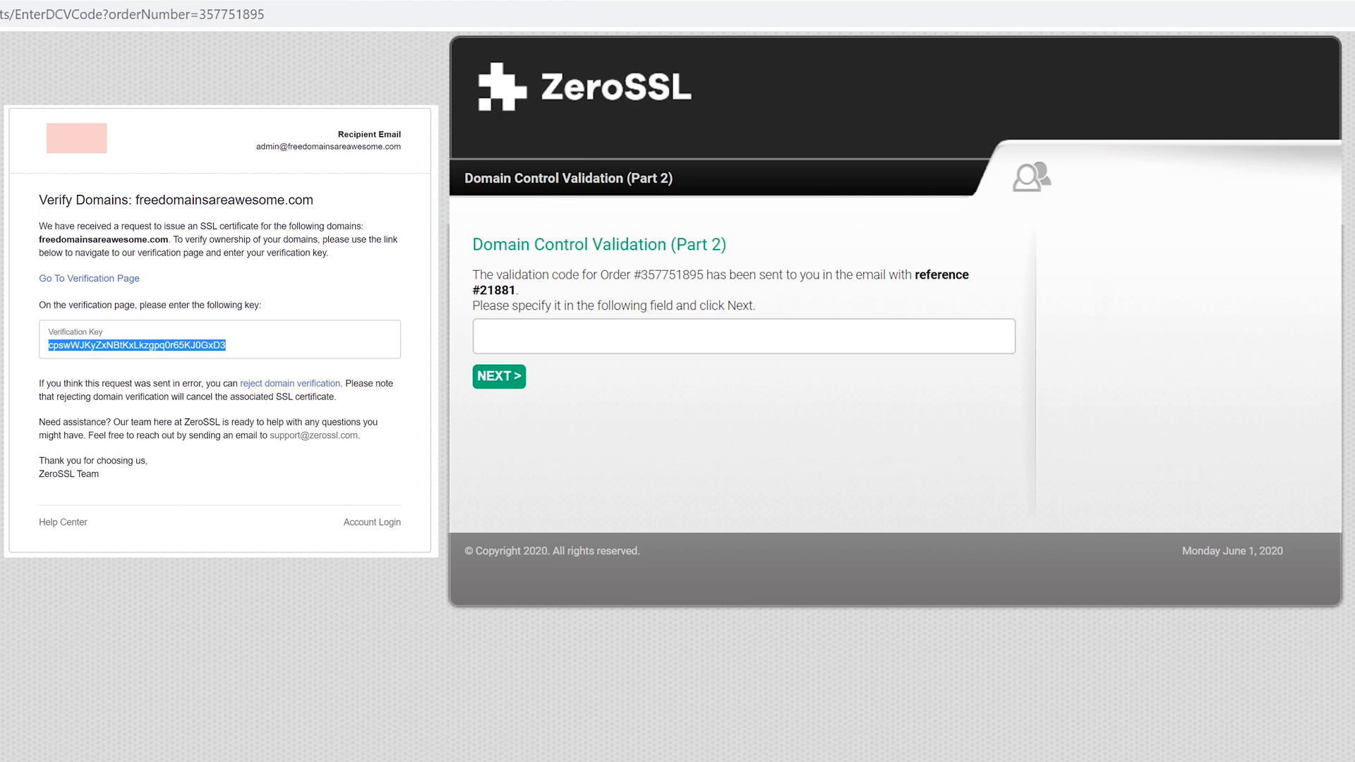
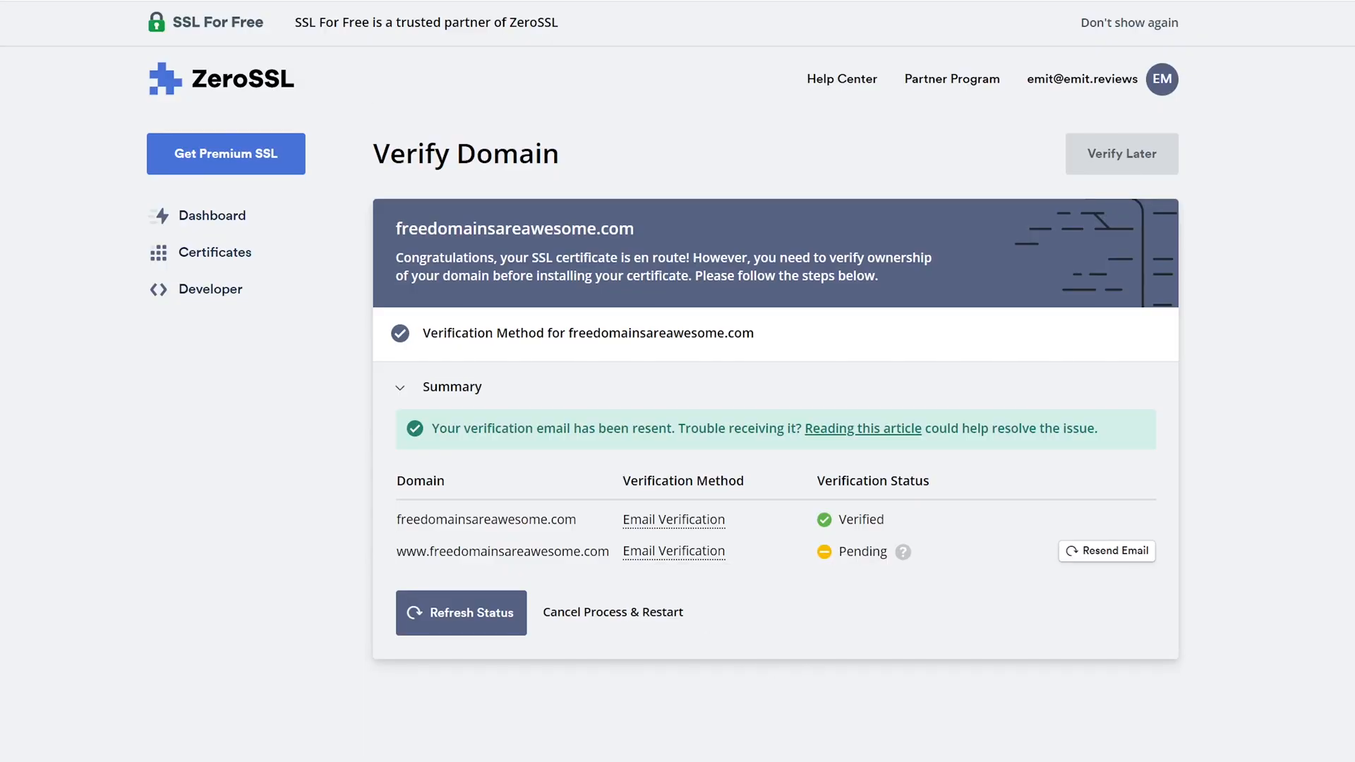
Step: Refresh the verification status, then return to the GoDaddy My Products page
left_click(461, 613)
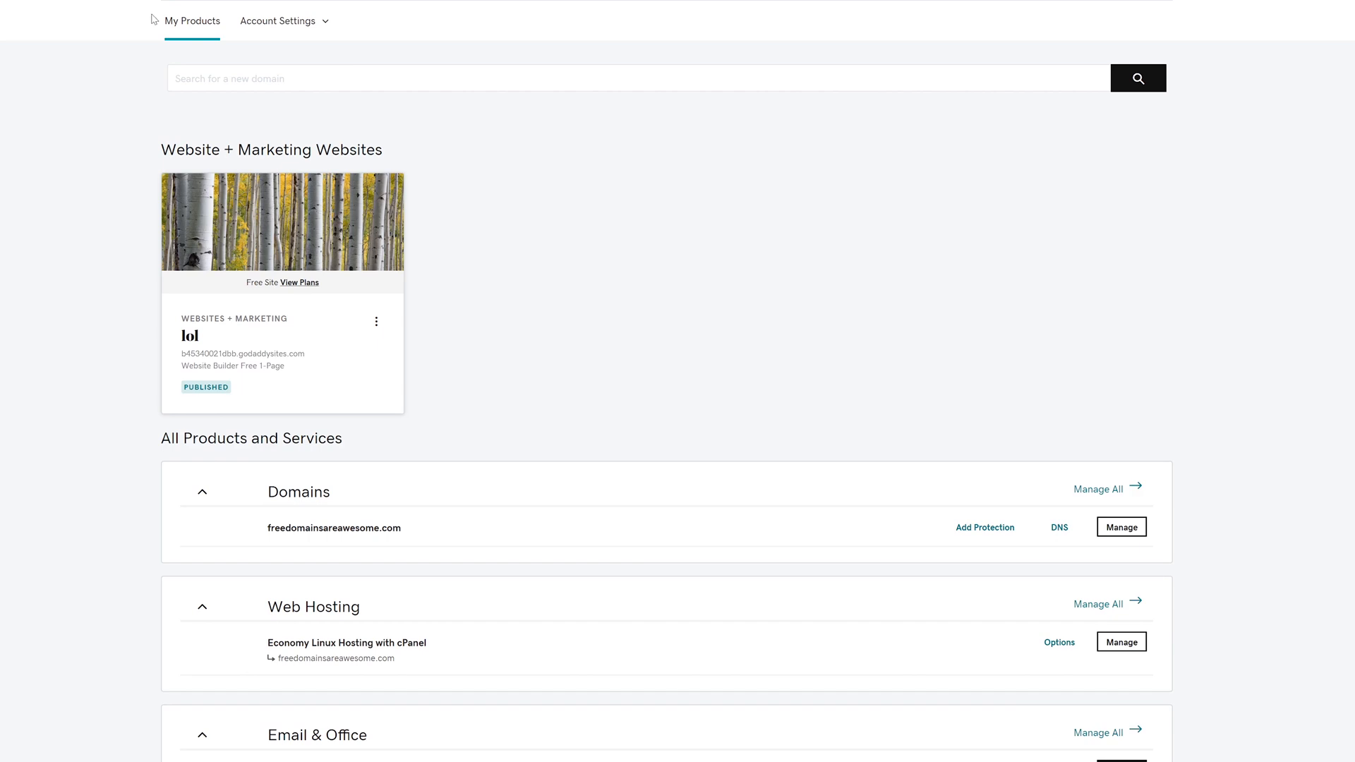
mouse_move(1064, 536)
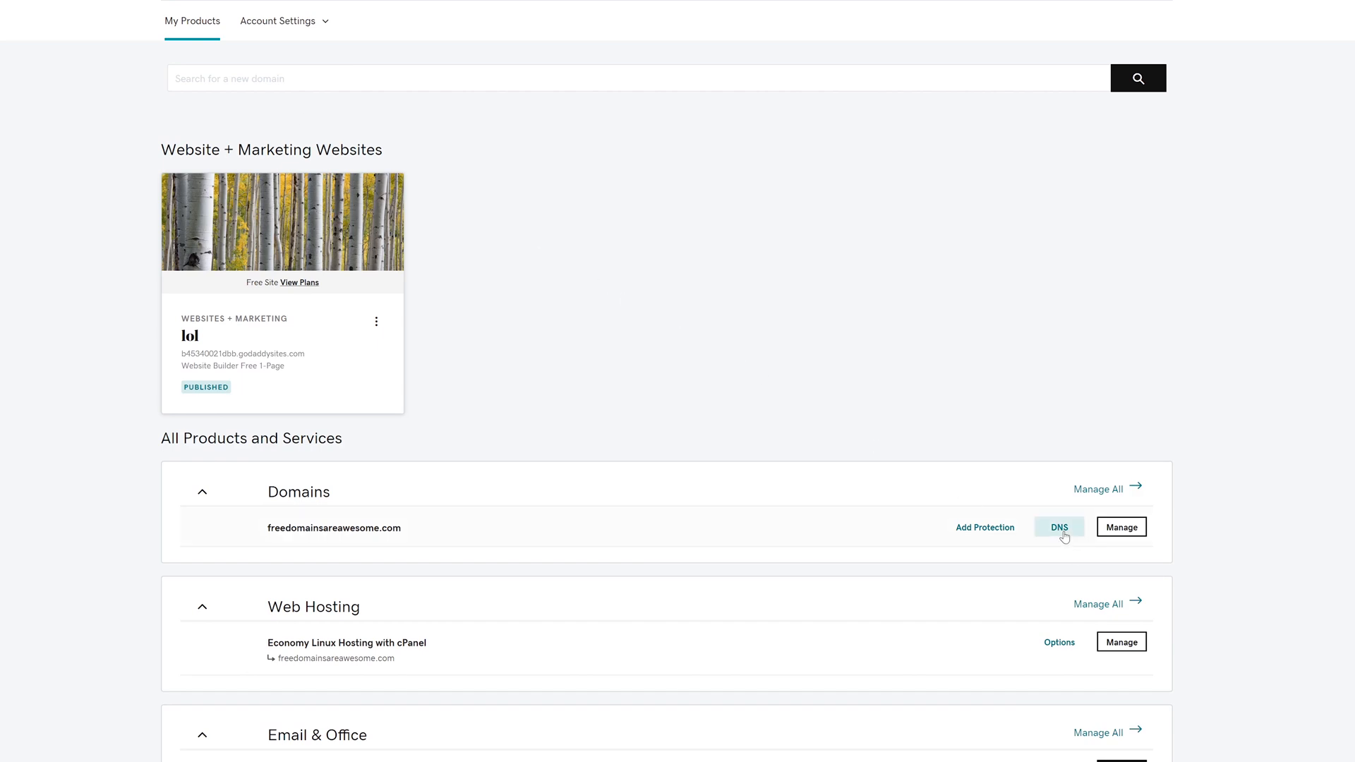
Step: Add a CNAME record to the domain's DNS with ZeroSSL's verification name and target
left_click(1060, 527)
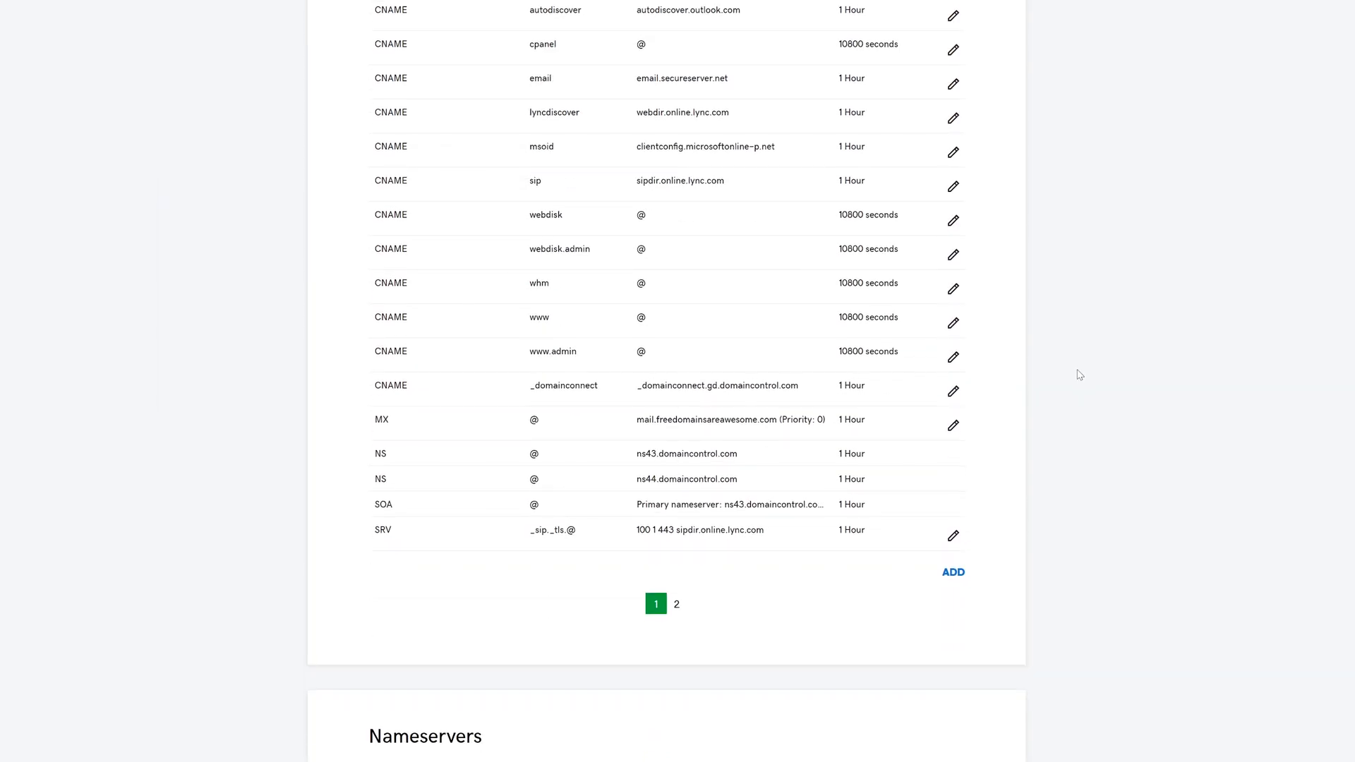
left_click(953, 572)
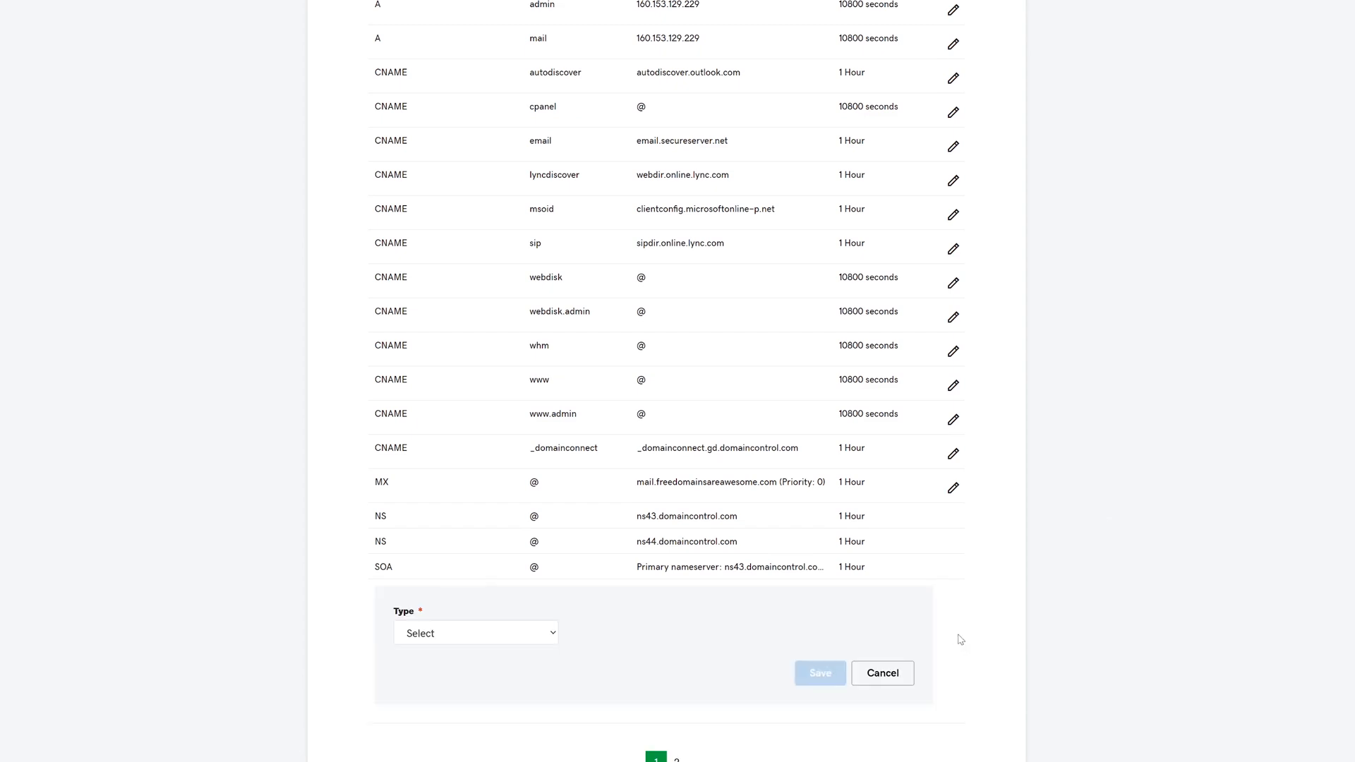
left_click(476, 633)
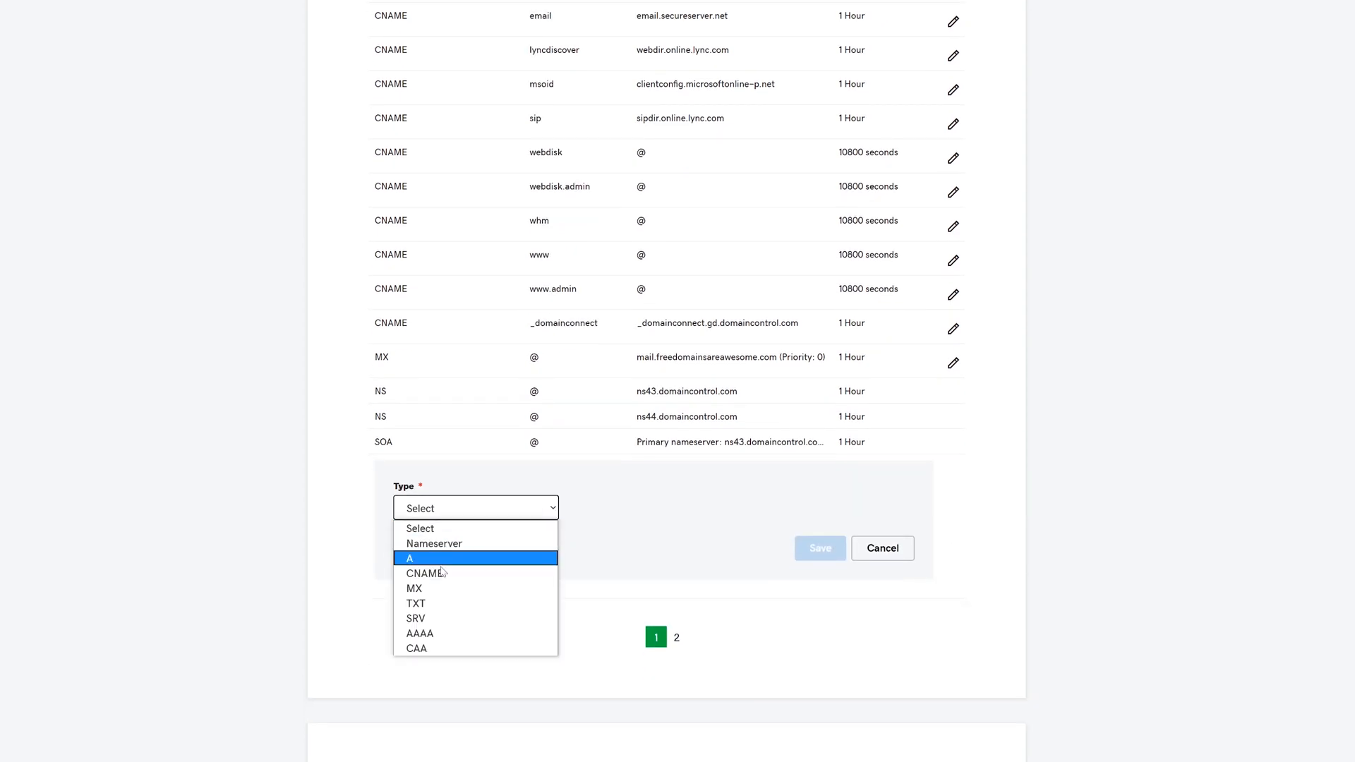
left_click(420, 573)
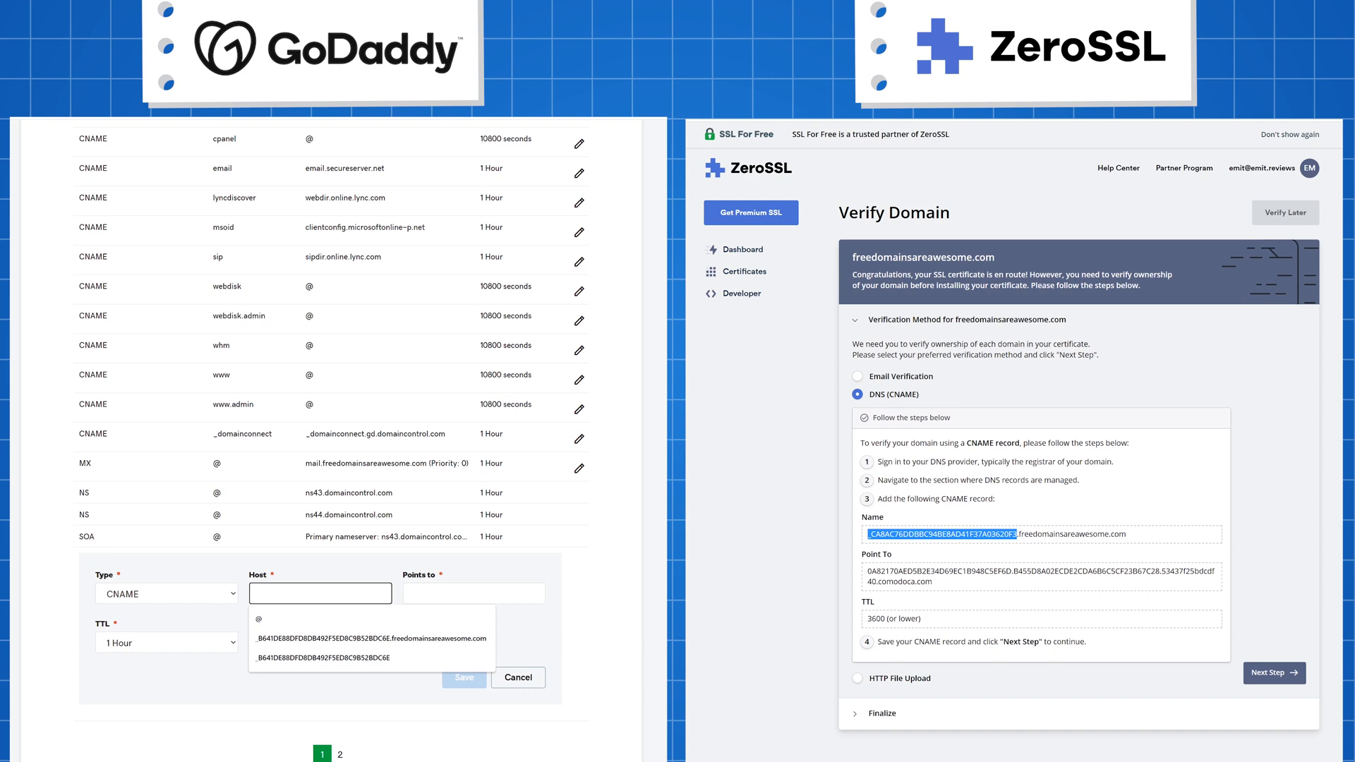
right_click(320, 594)
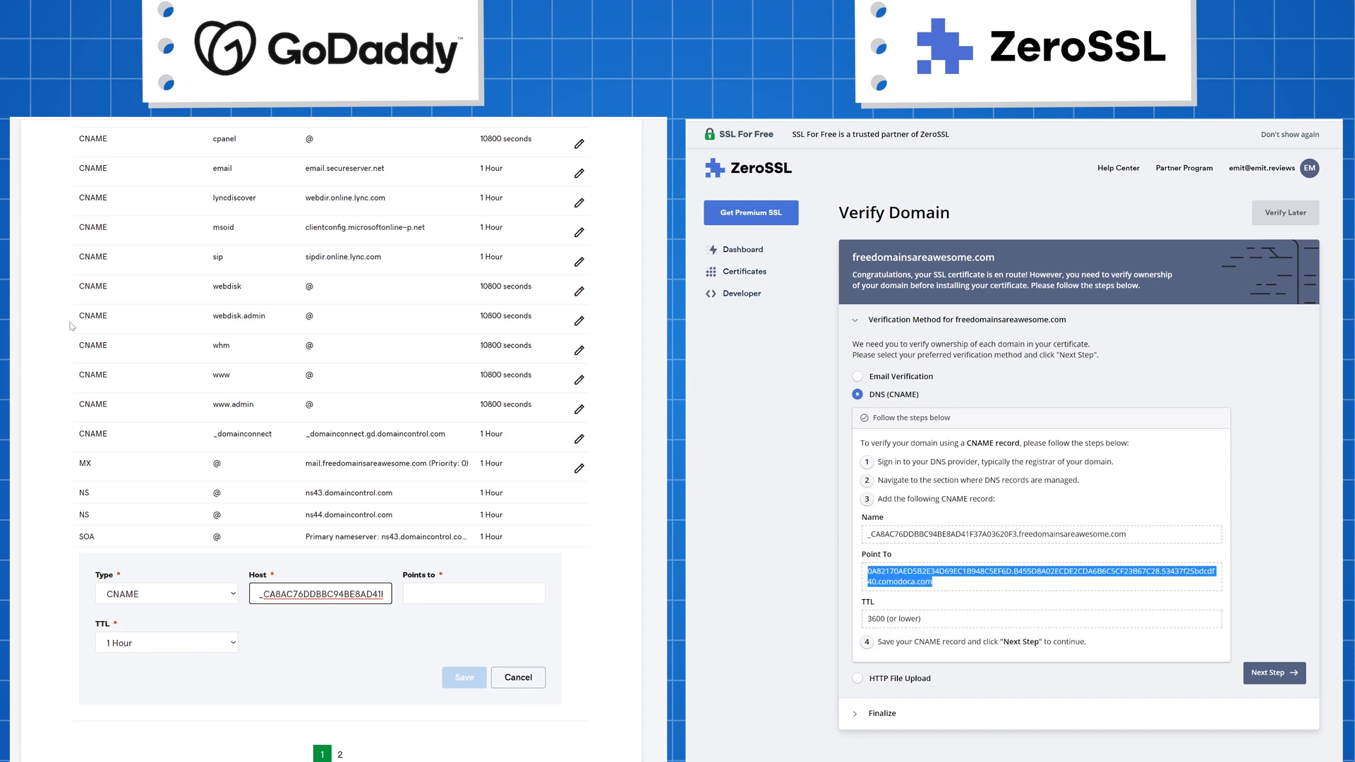
right_click(474, 593)
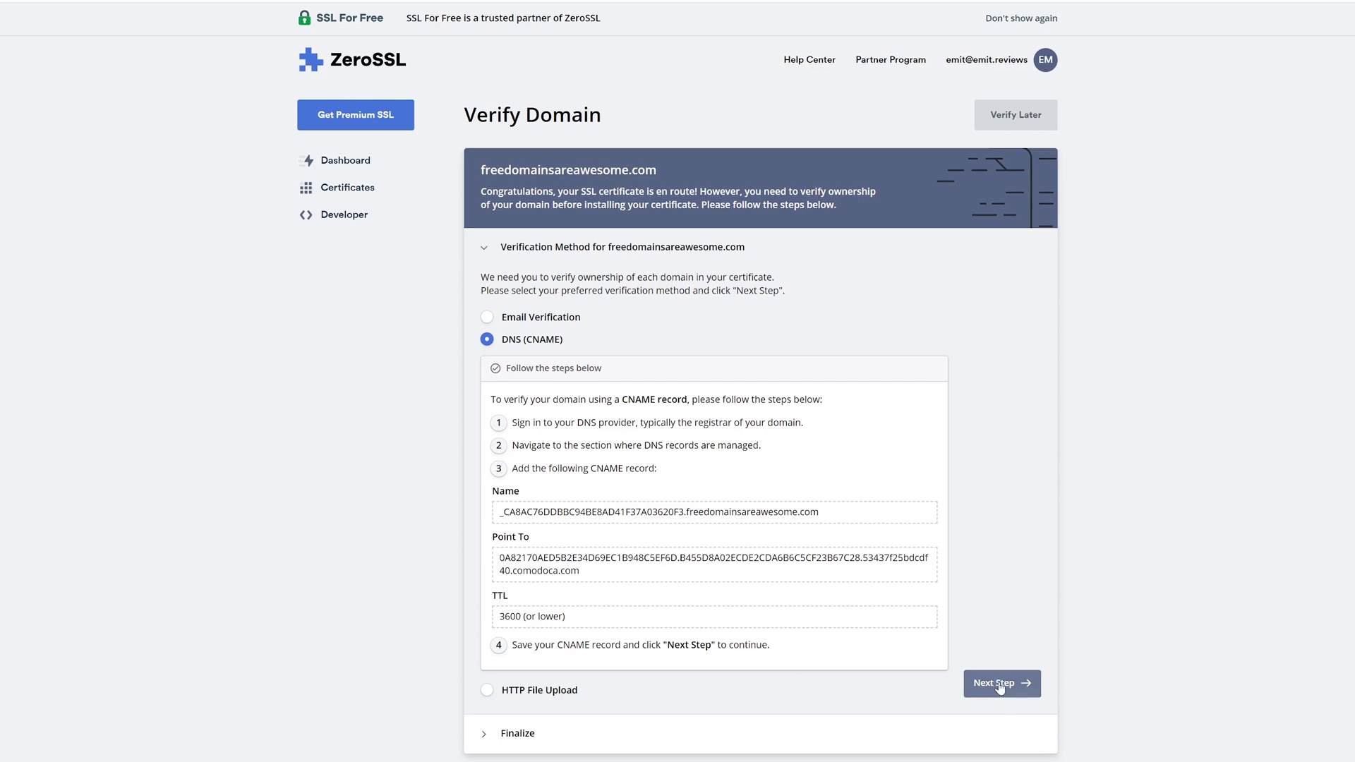
Step: Advance the letsdosometest.xyz certificate to verification and choose HTTP File Upload
left_click(1002, 683)
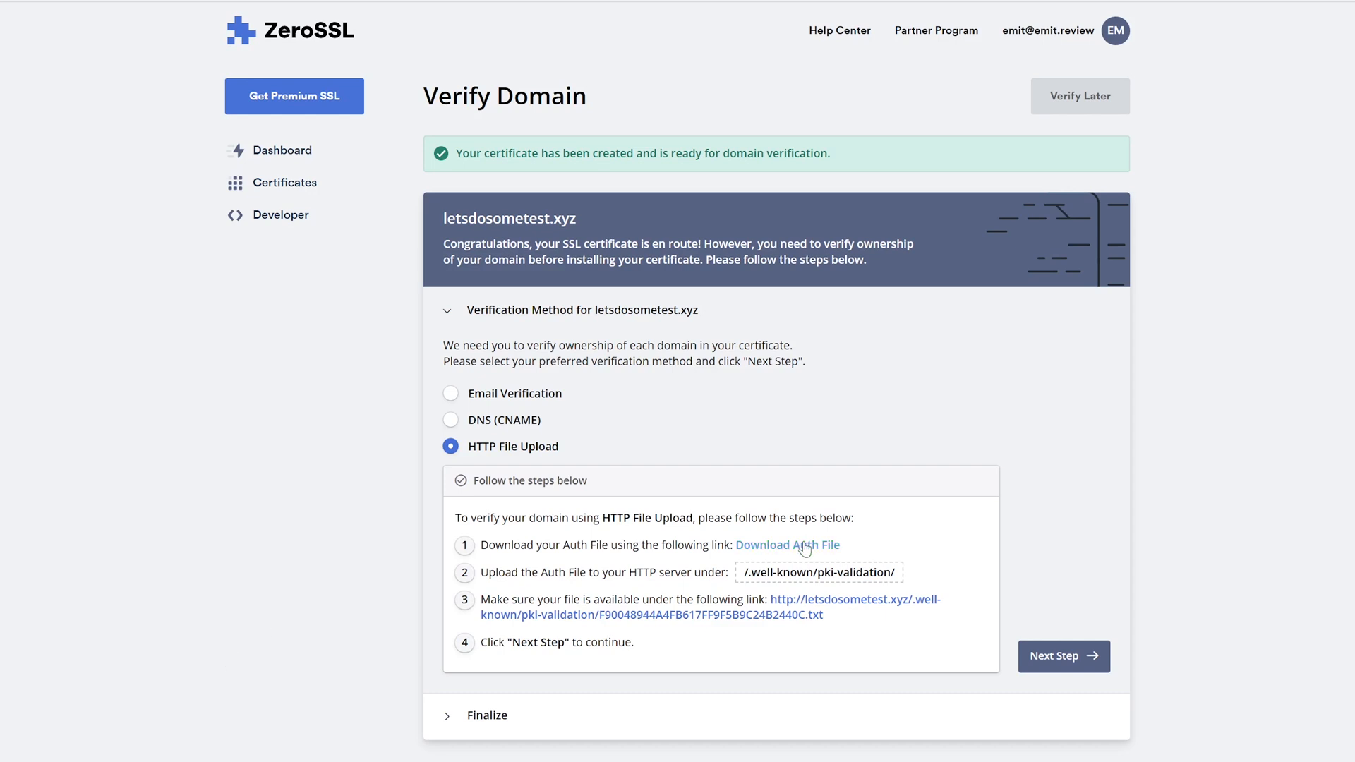
mouse_move(417, 551)
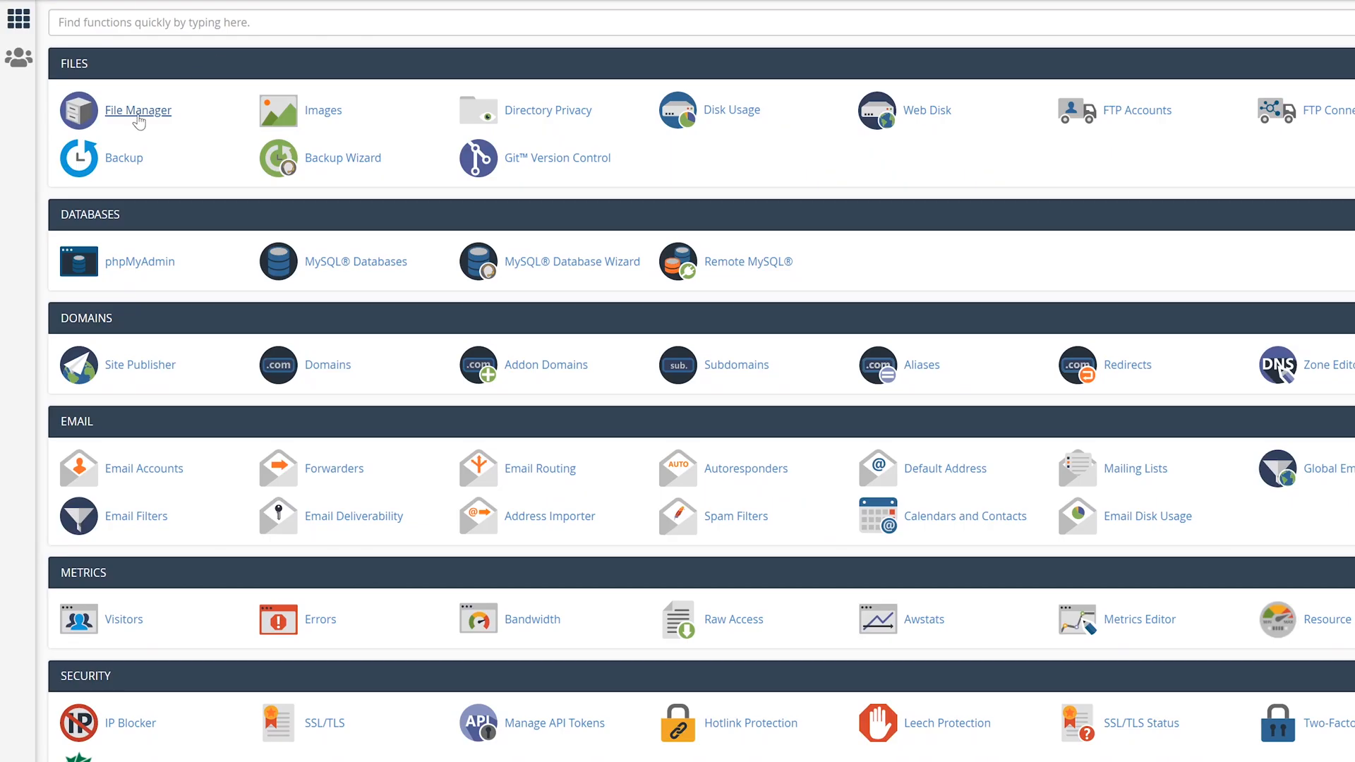
Step: In File Manager, create a .well-known folder inside letsdosometest.xyz
left_click(137, 110)
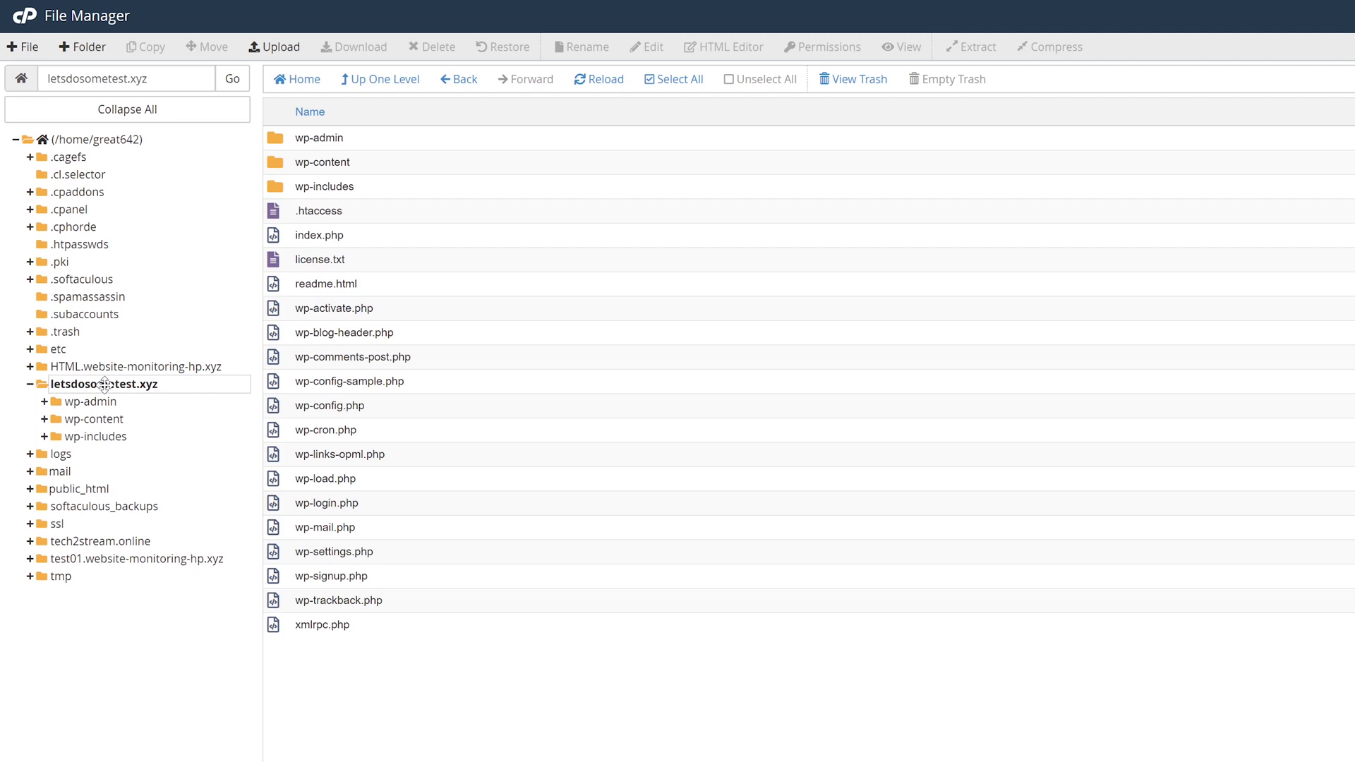
mouse_move(178, 115)
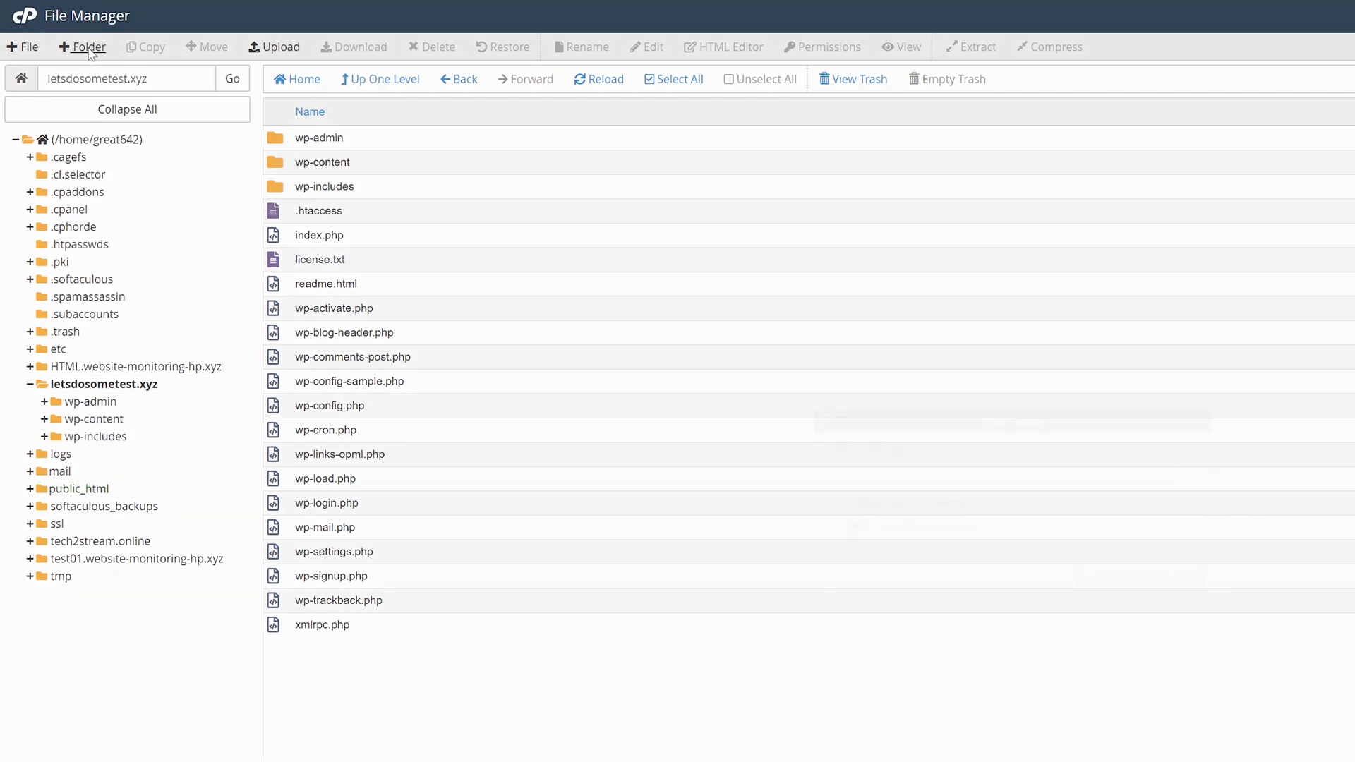
left_click(88, 46)
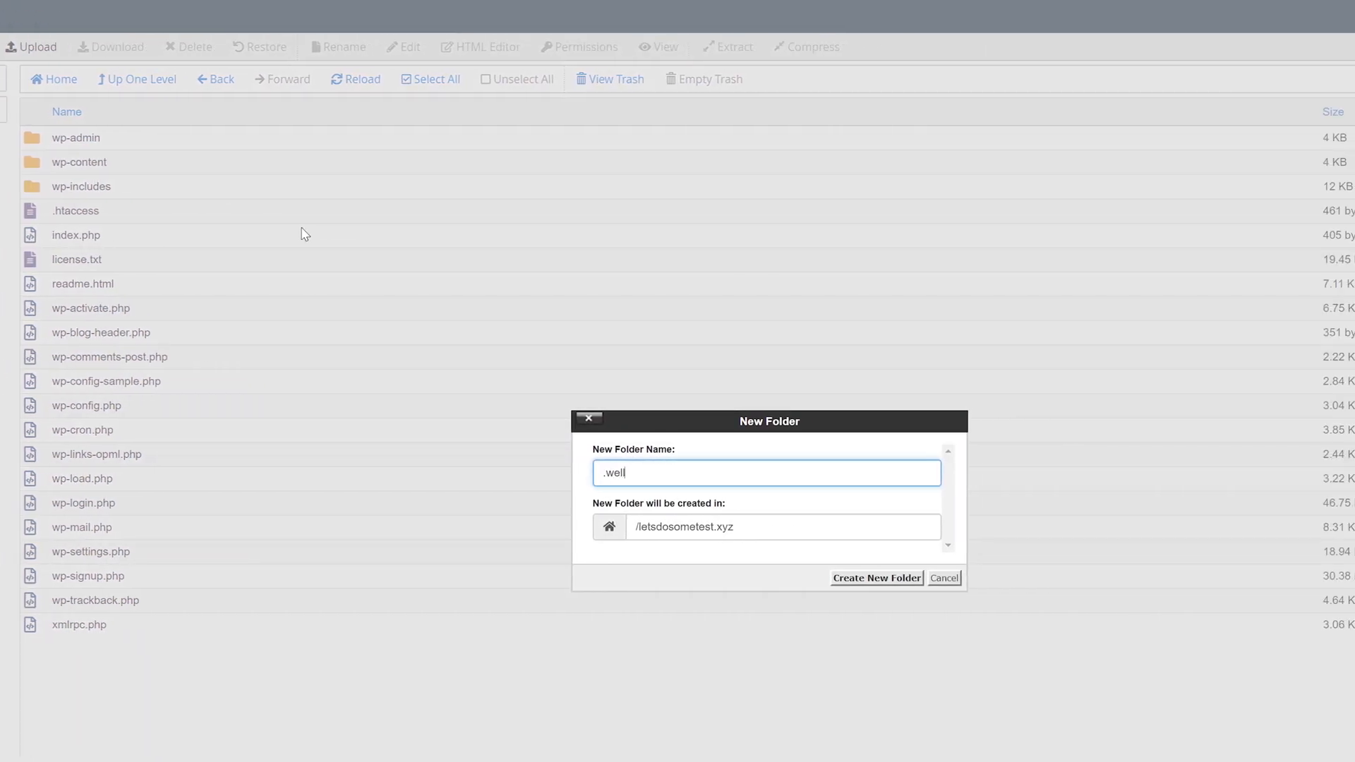
type("-know")
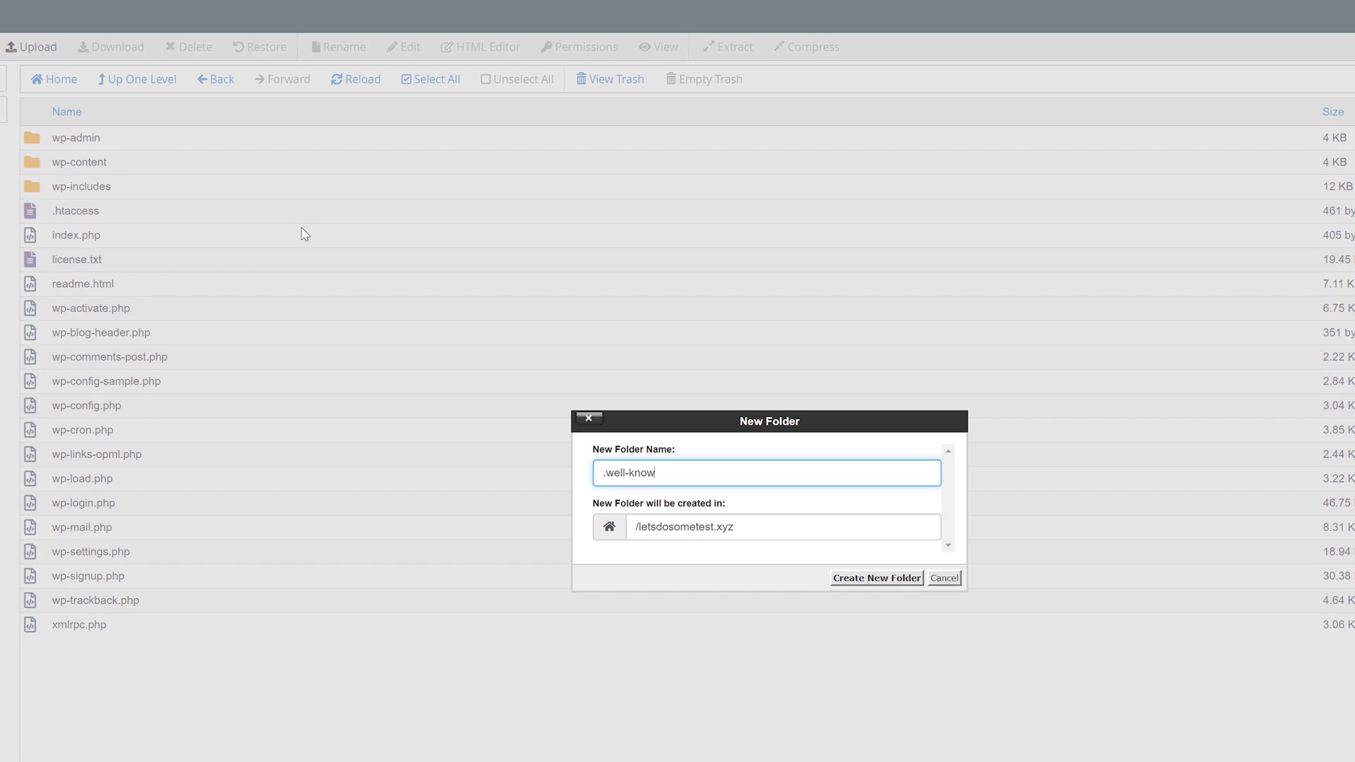
type("n")
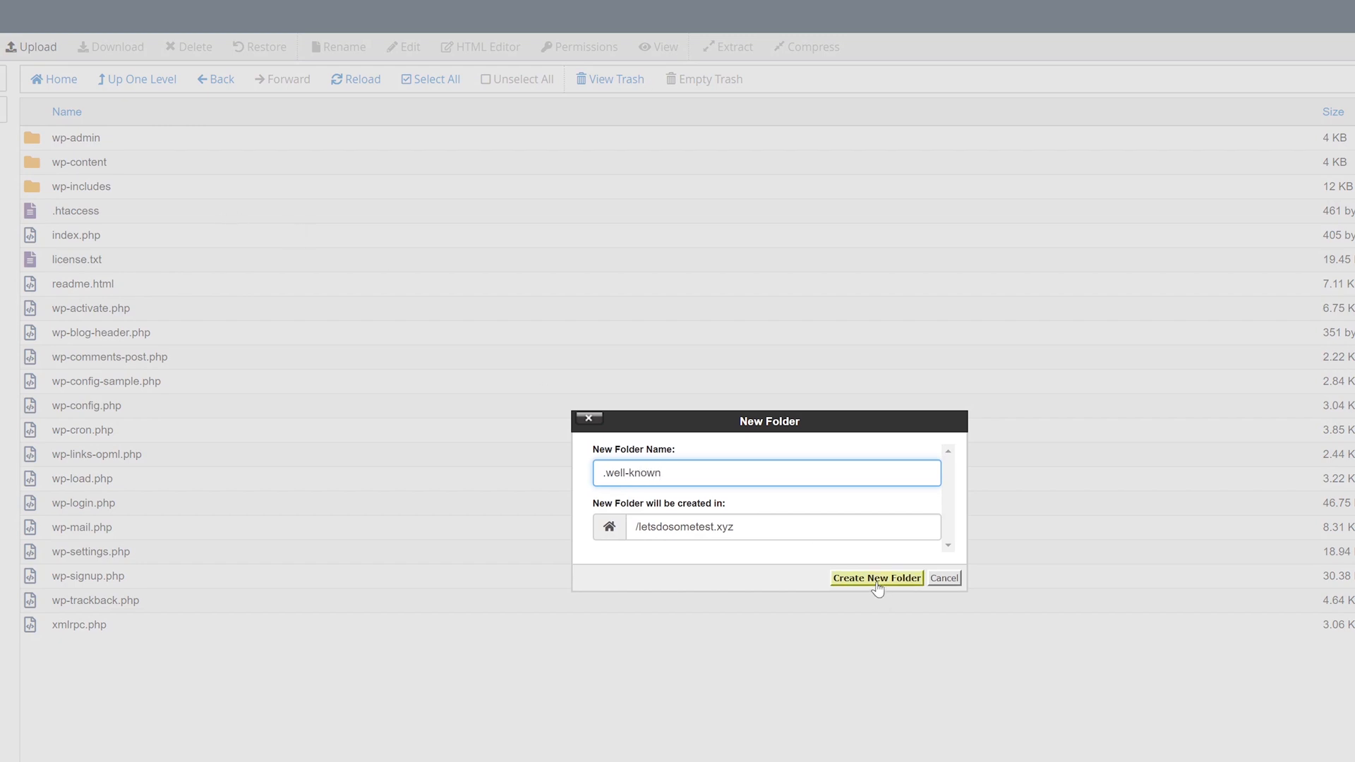
left_click(877, 578)
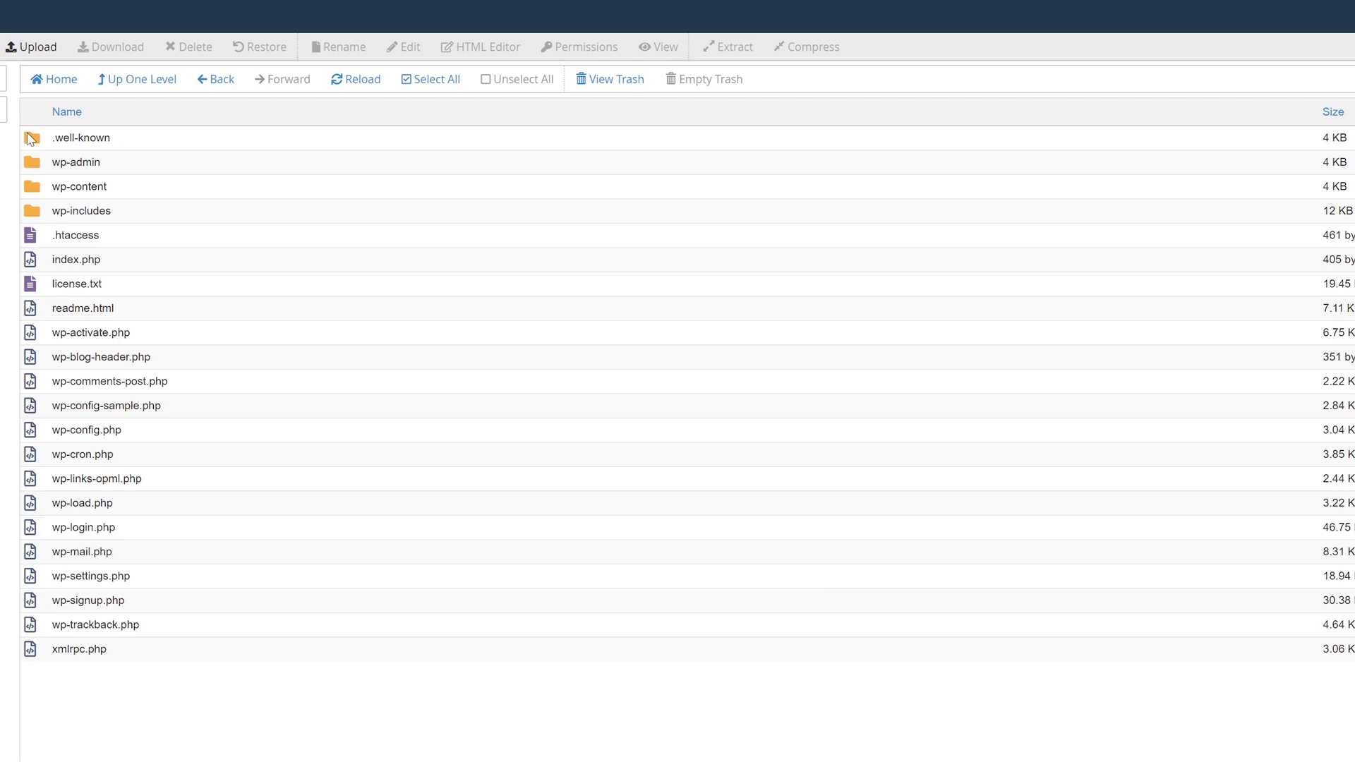
Step: Create a pki-validation folder inside .well-known
left_click(81, 47)
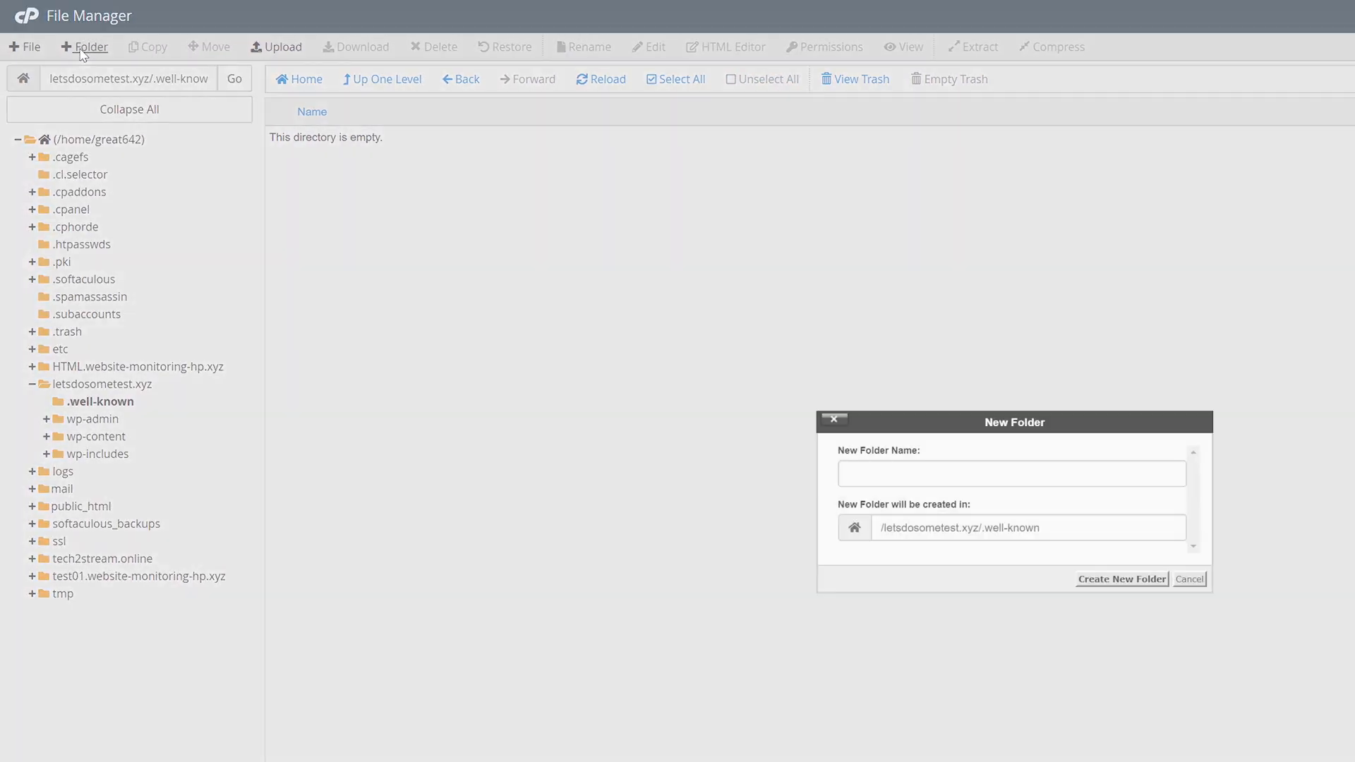
type("pki-validation")
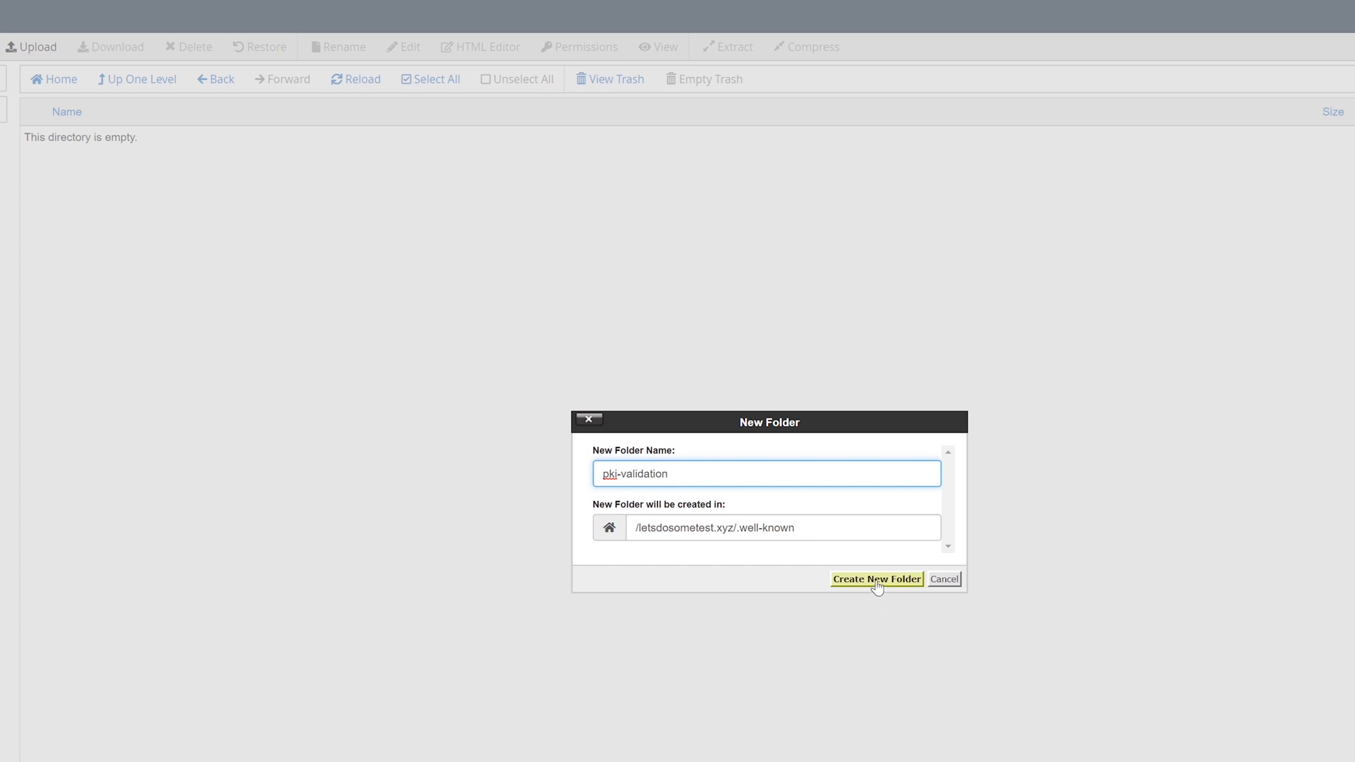
left_click(877, 580)
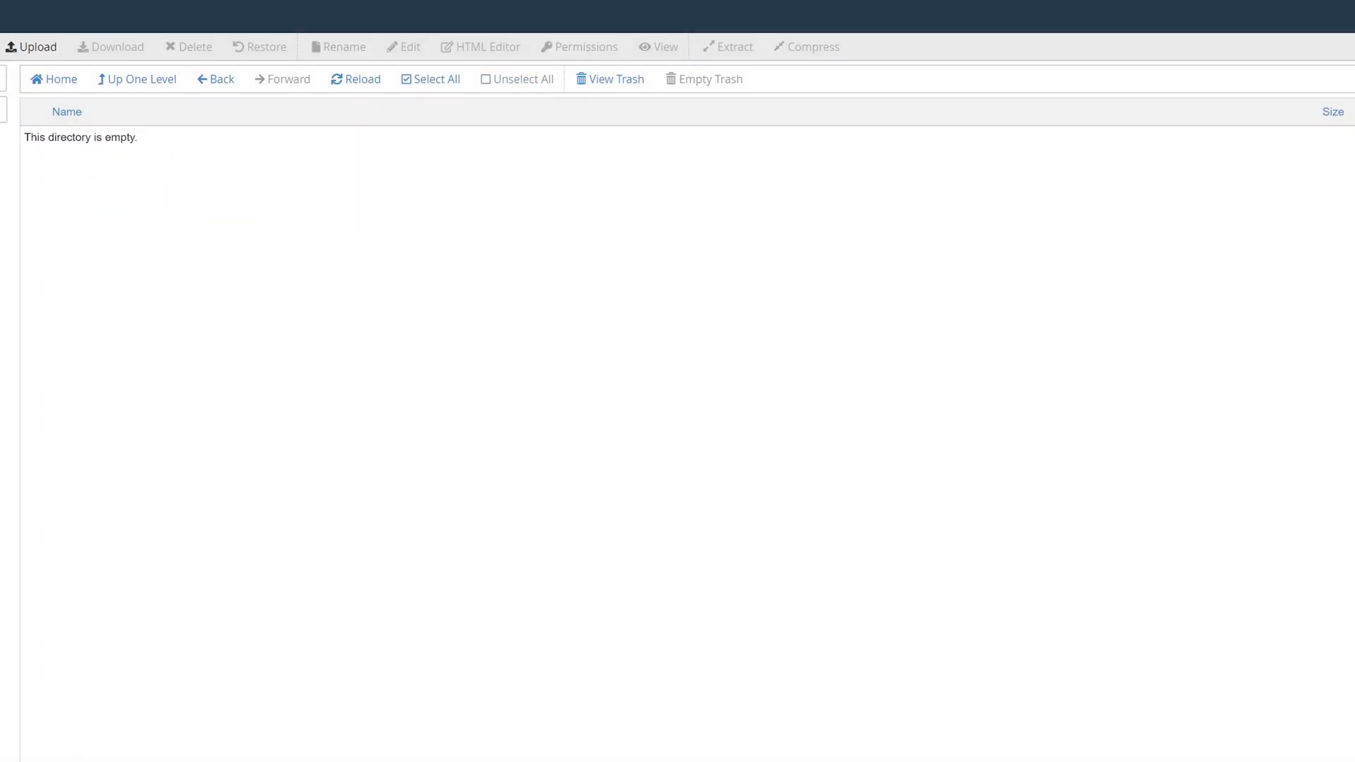
left_click(32, 48)
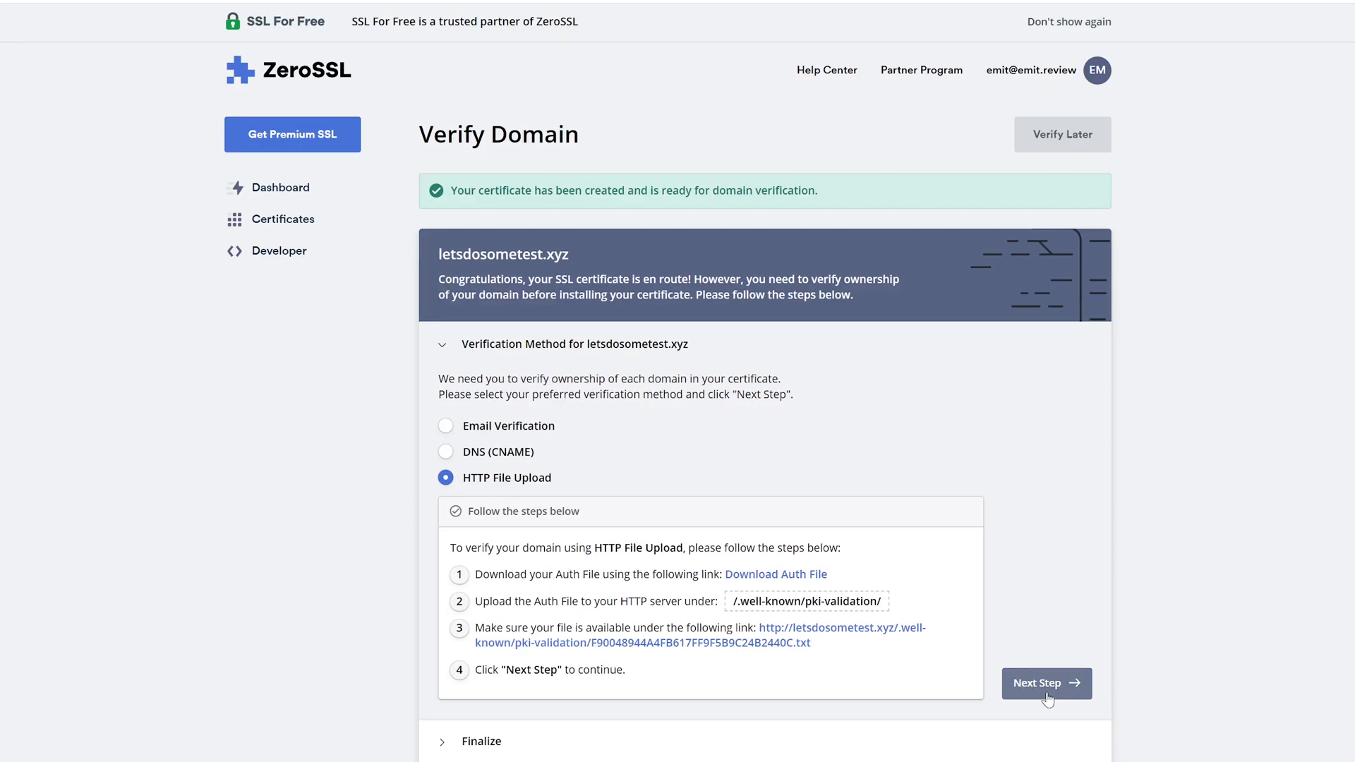
Step: Start Verify Domain for letsdosometest.xyz under Finalize and let it process
left_click(1047, 684)
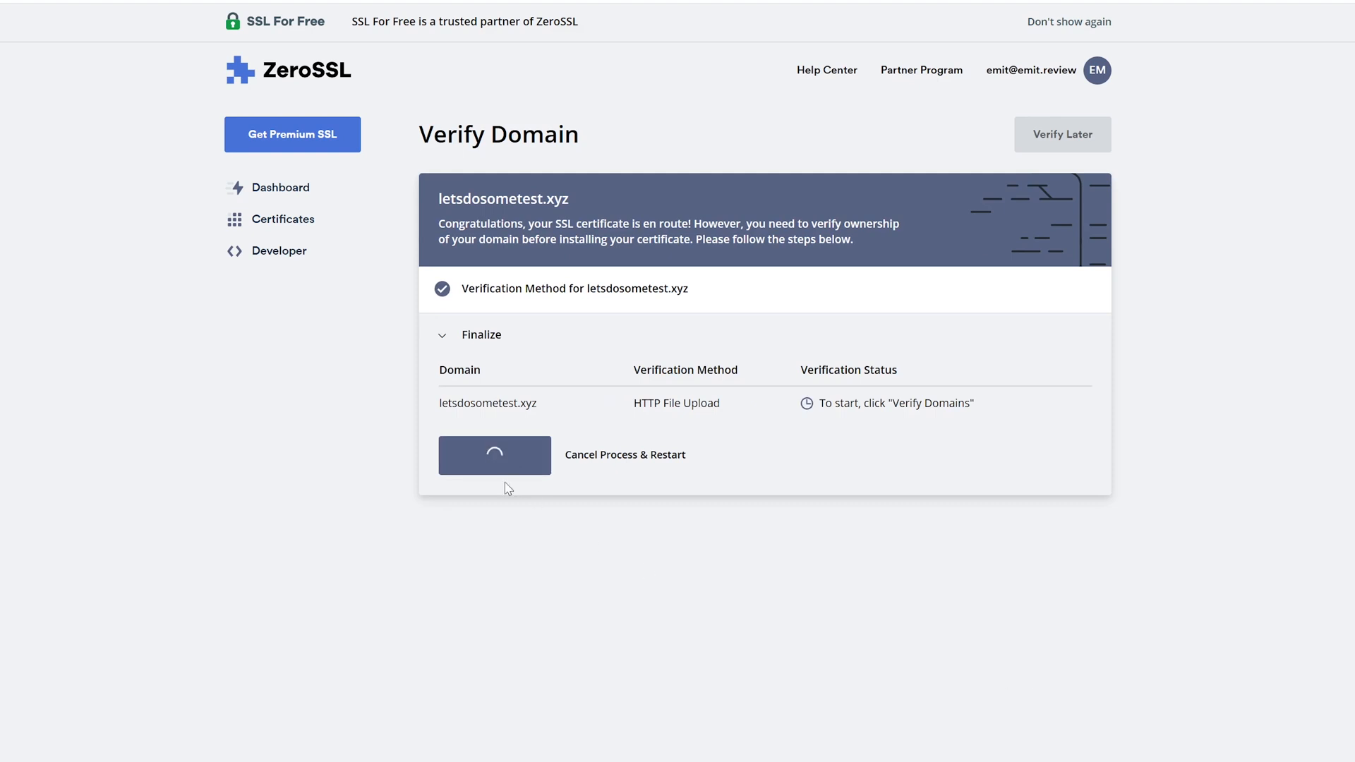
left_click(494, 455)
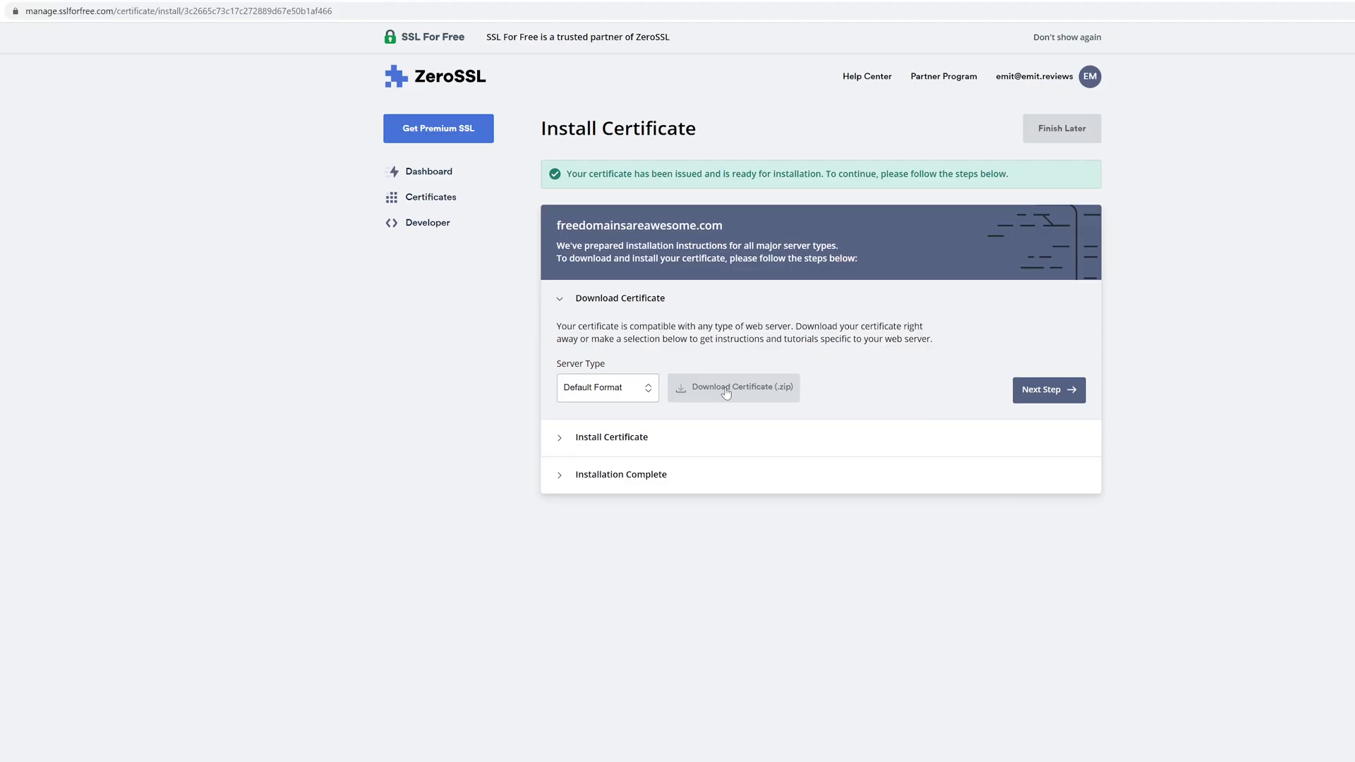
mouse_move(865, 381)
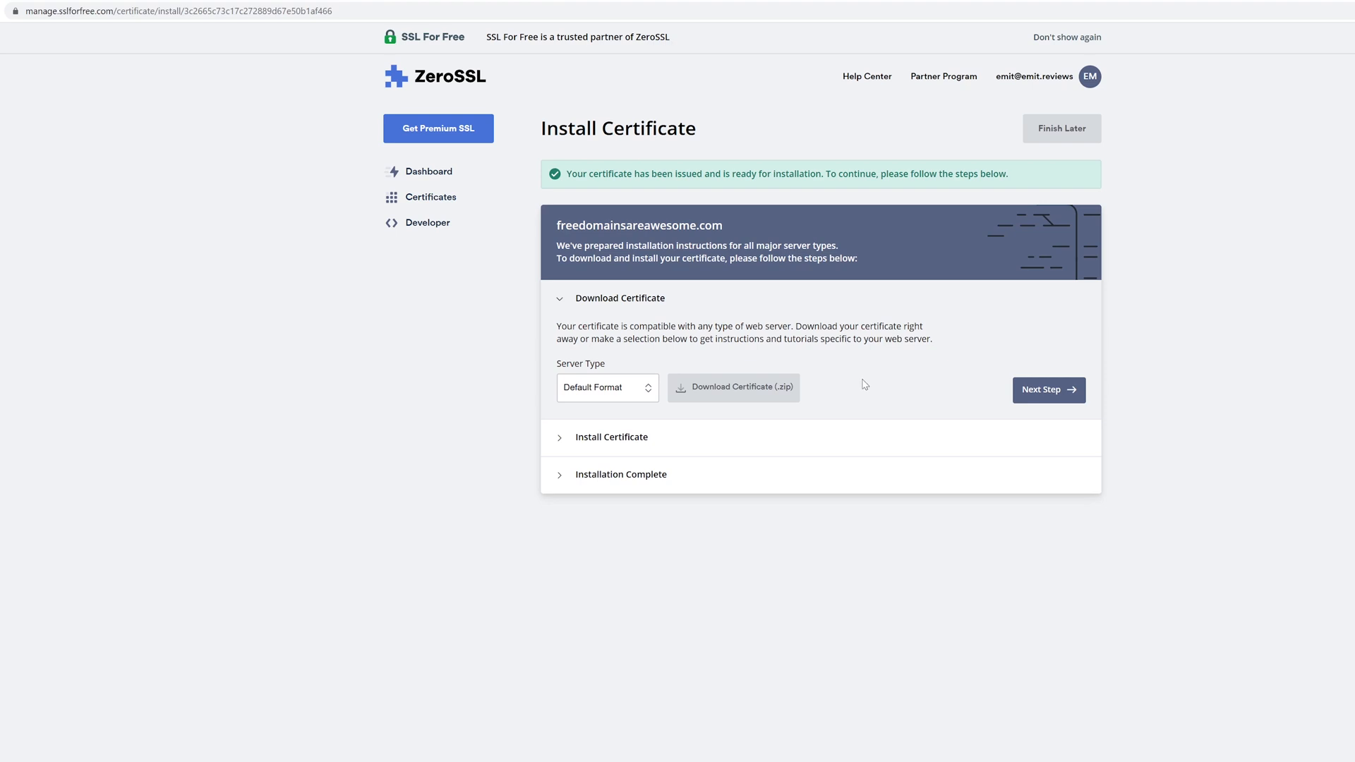
Step: Extract ca_bundle.crt, certificate.crt and private.key from the downloaded certificate zip in WinRAR
left_click(1049, 390)
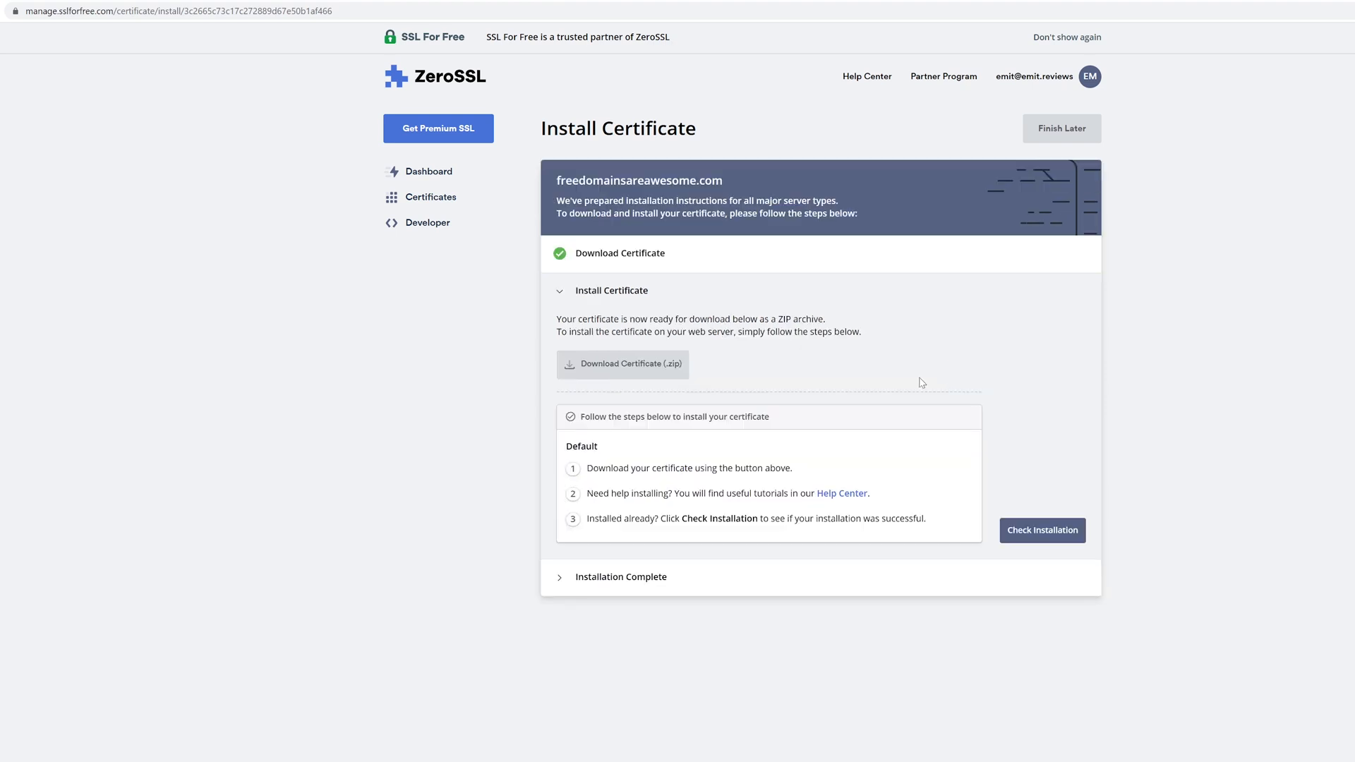
left_click(623, 364)
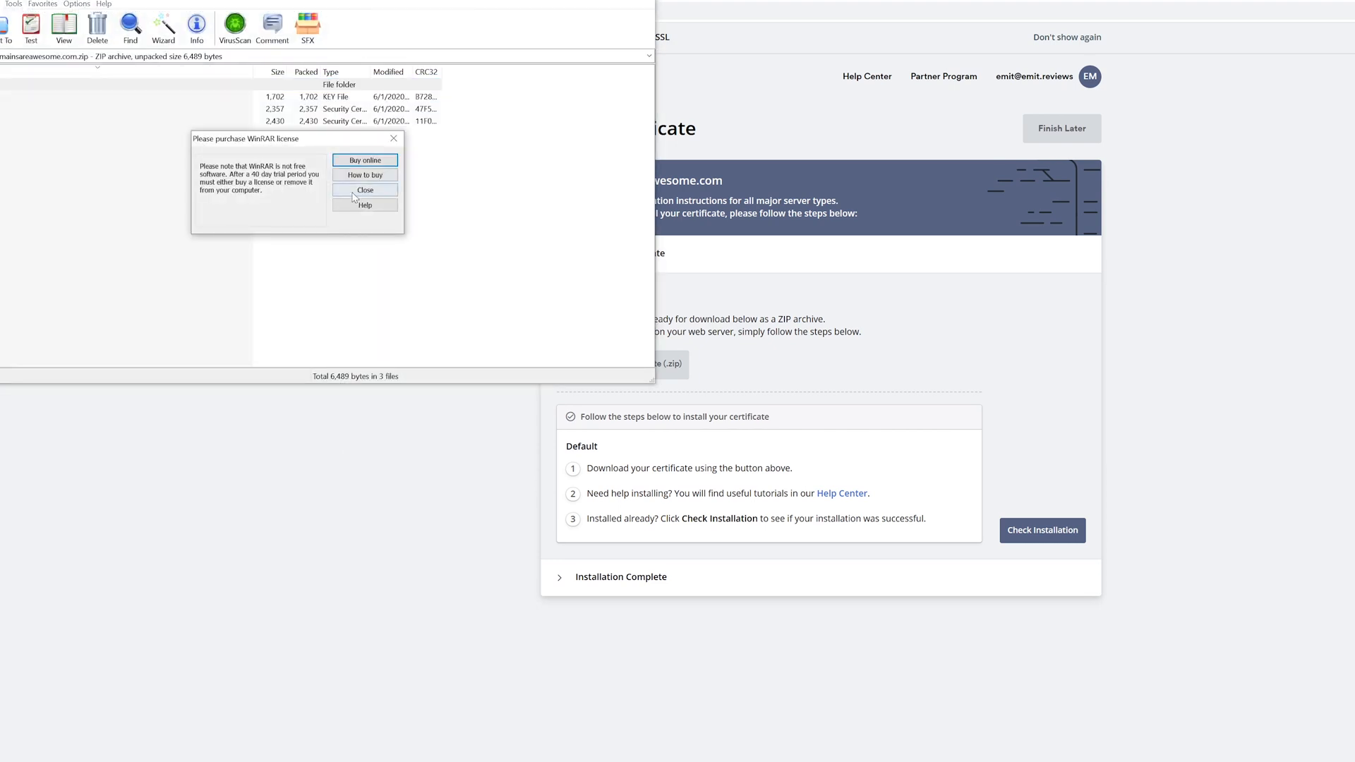
left_click(365, 189)
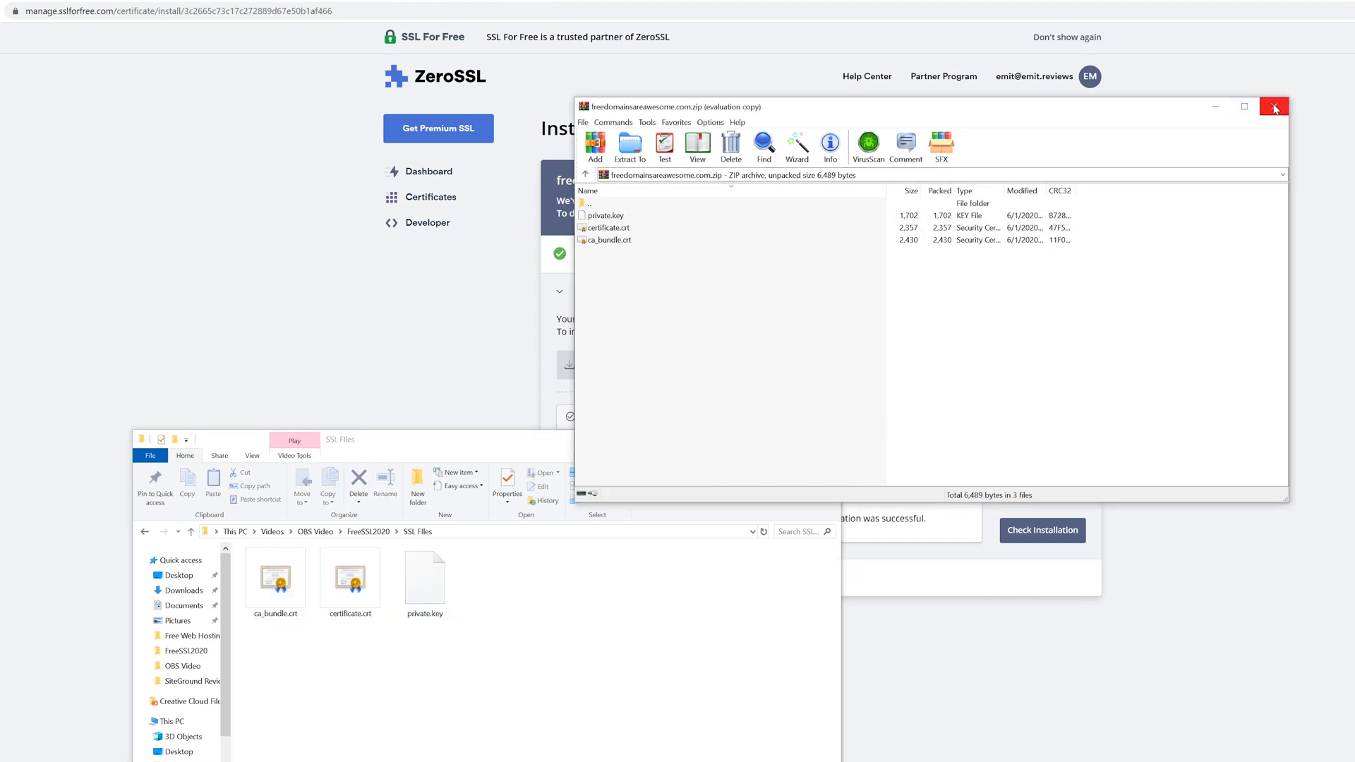
left_click(1278, 107)
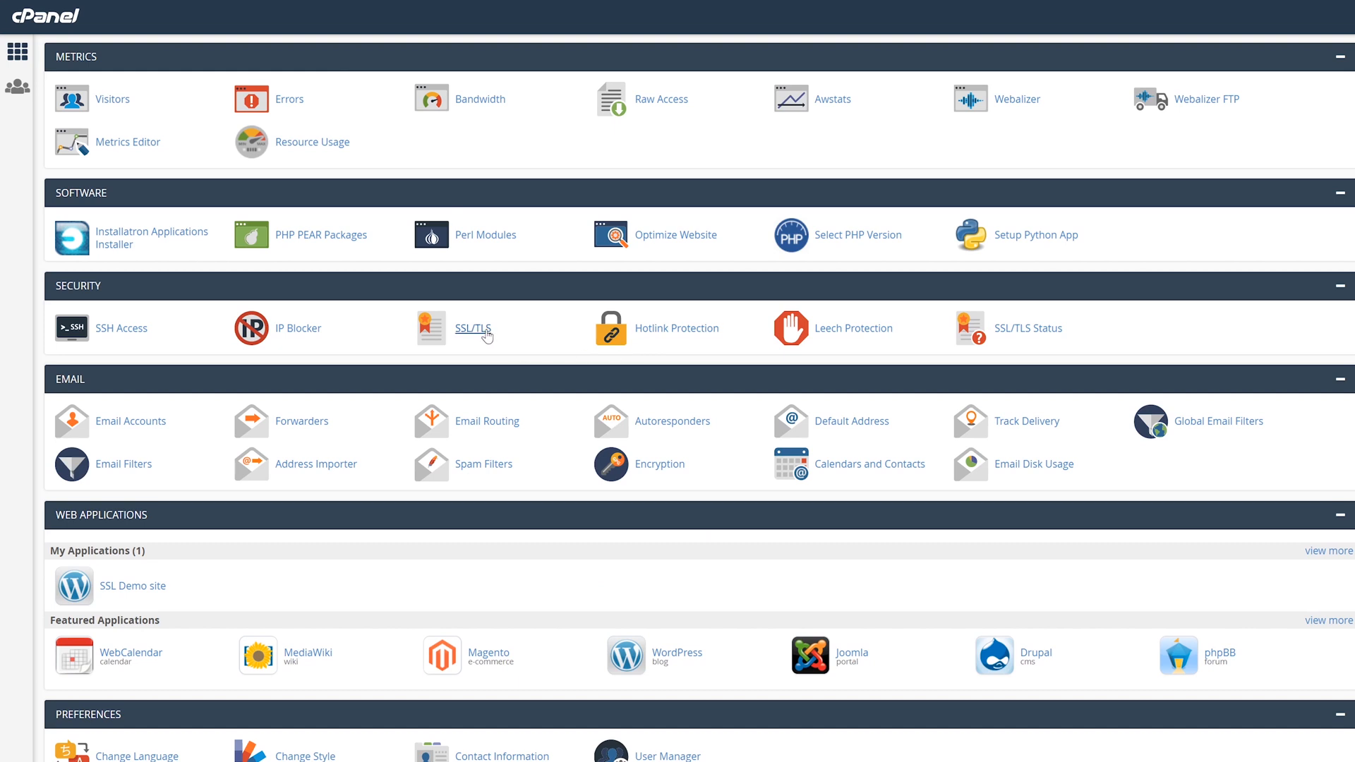
Step: Open SSL/TLS Manage SSL sites and select freedomainsareawesome.com as the domain
left_click(477, 328)
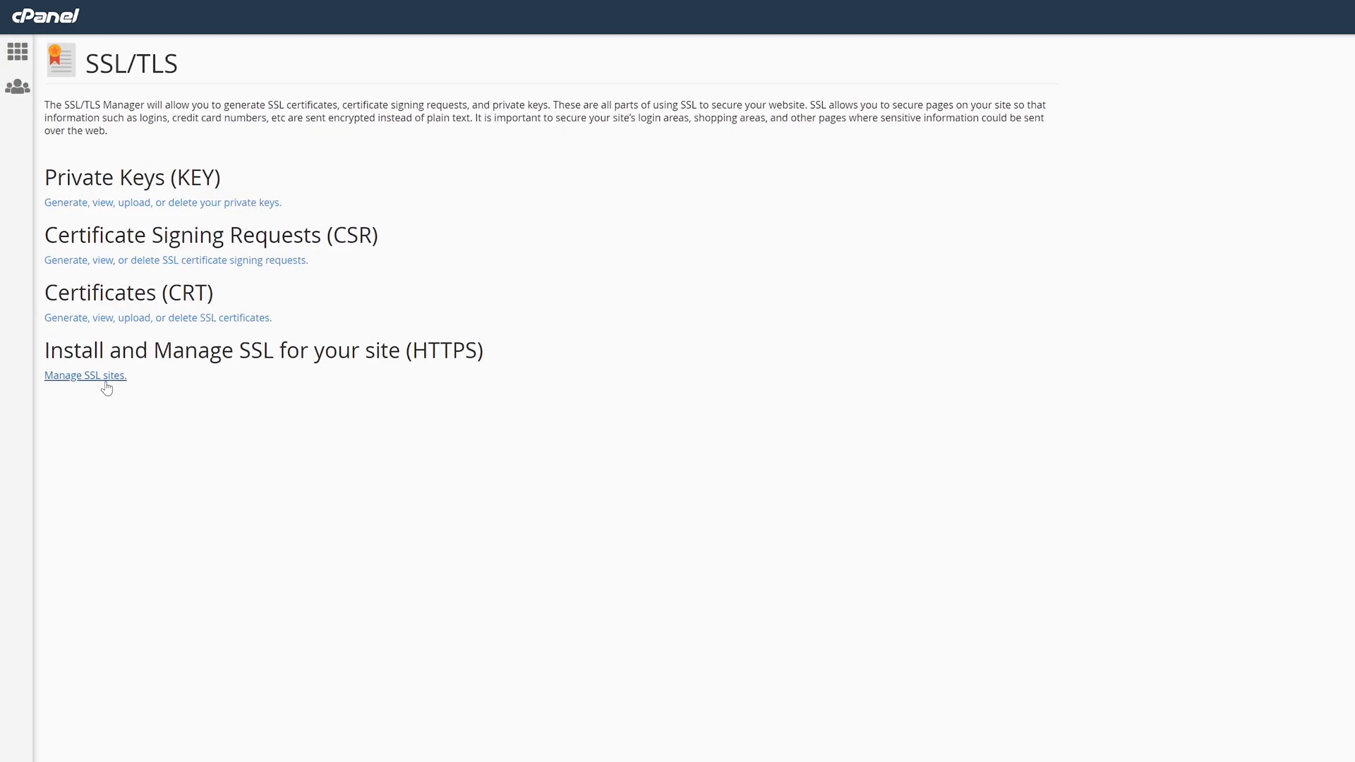
left_click(85, 376)
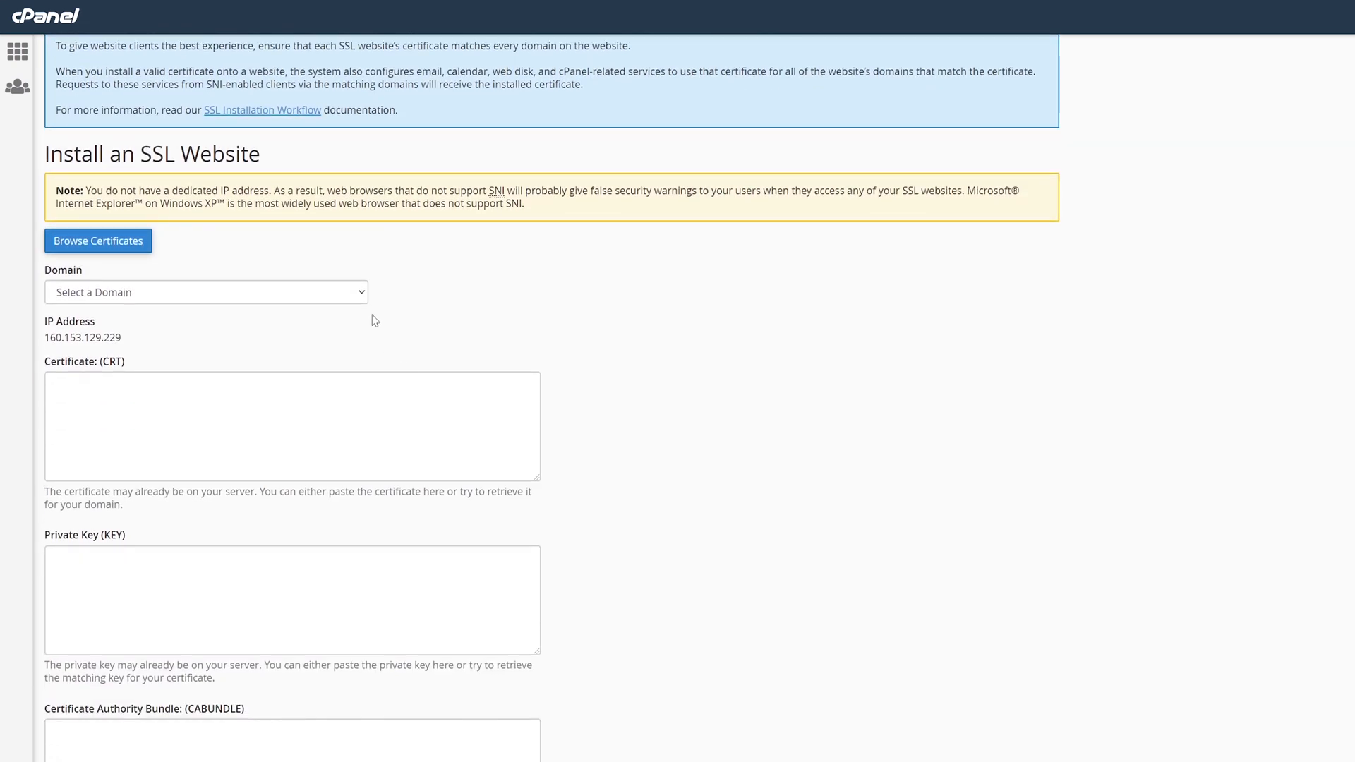
left_click(206, 292)
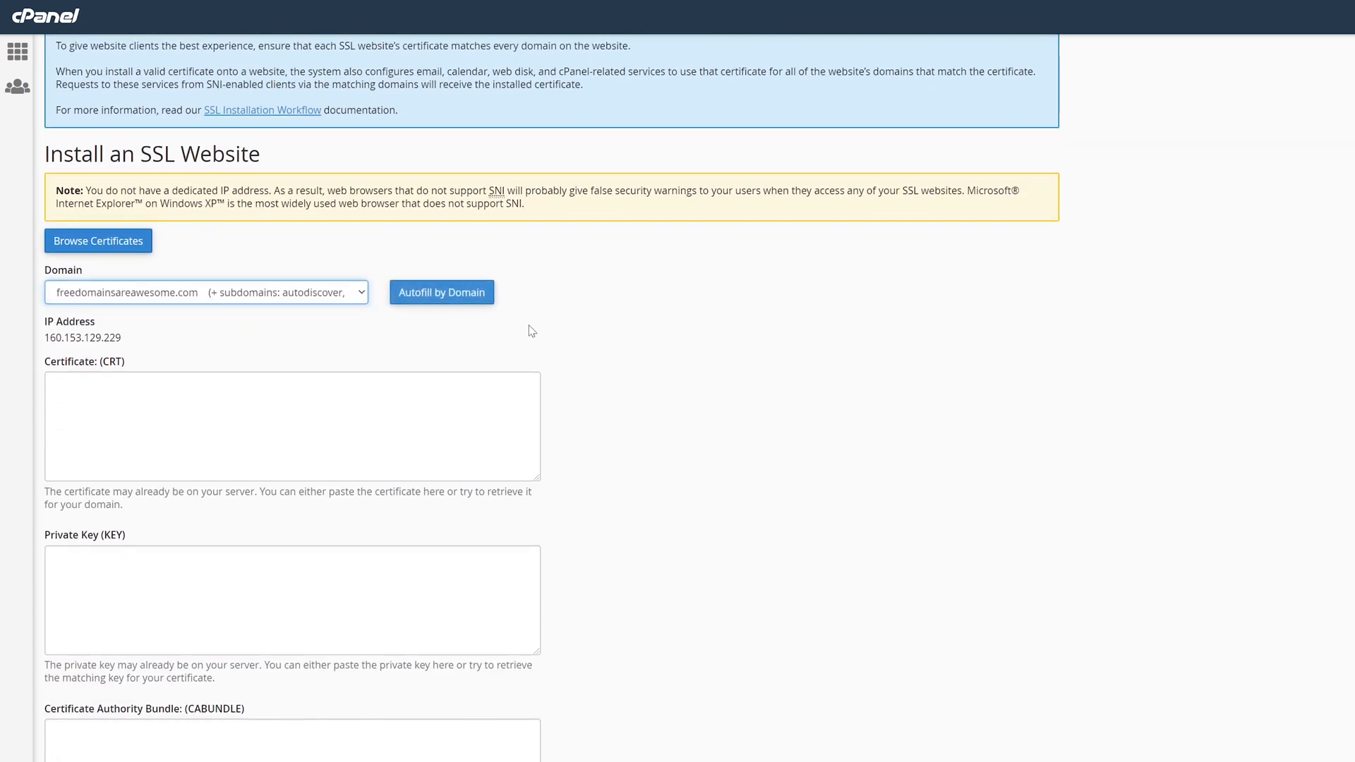
scroll("down", 3)
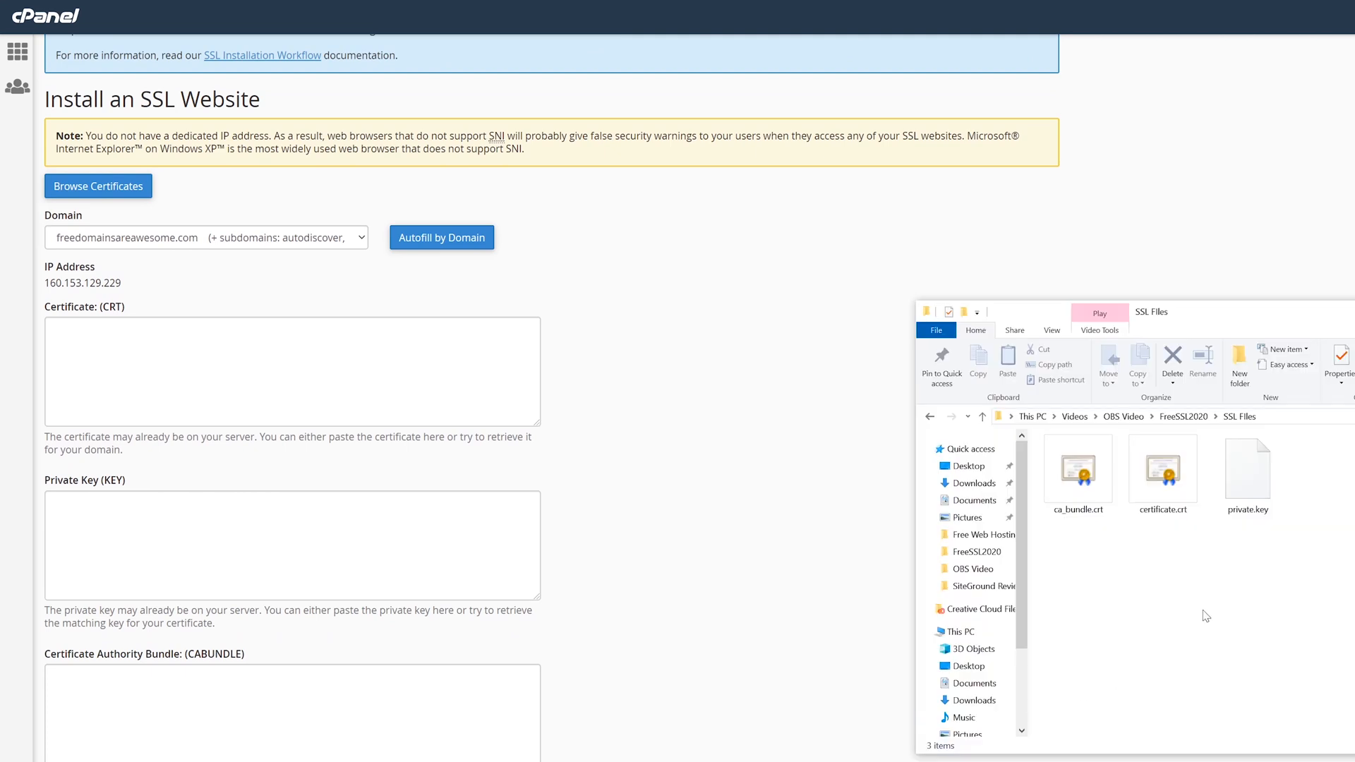
mouse_move(1155, 608)
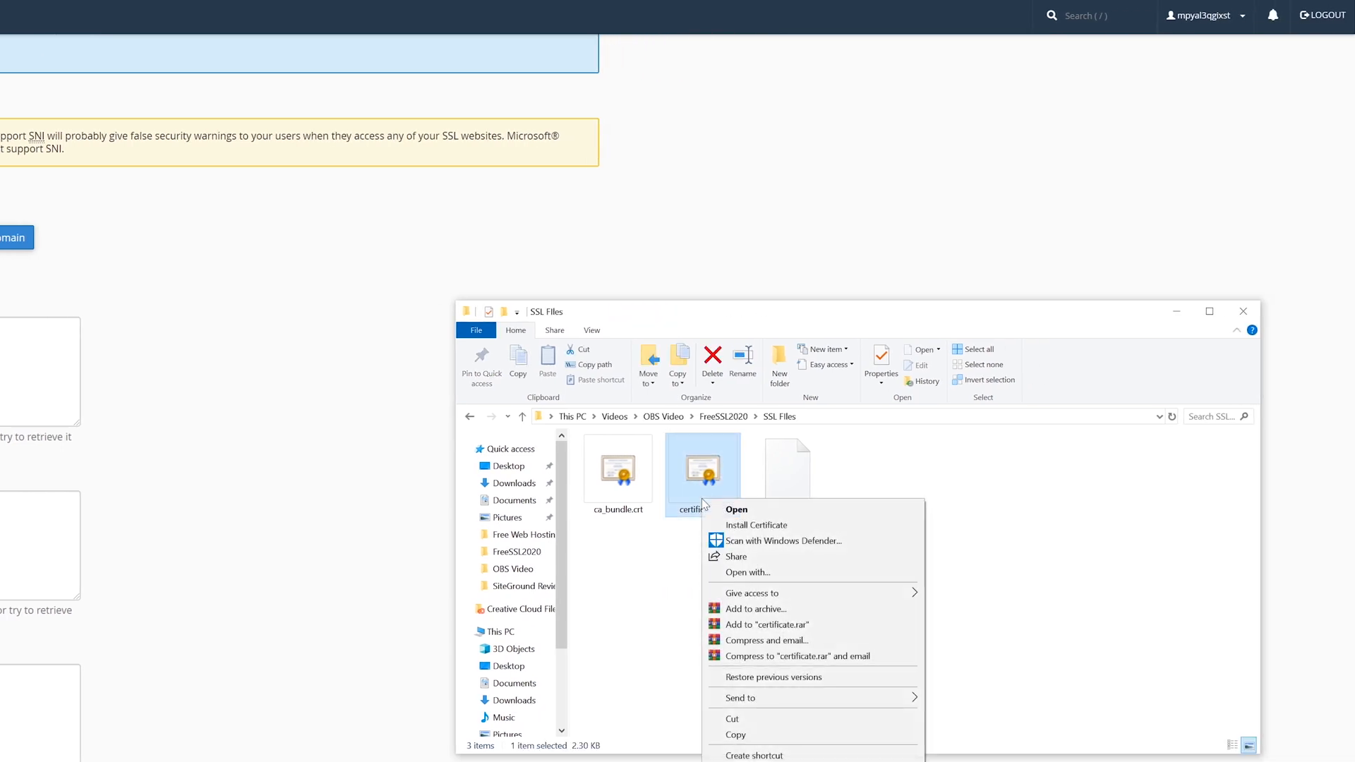
Step: Open certificate.crt in Notepad to copy it into the CRT box
left_click(737, 510)
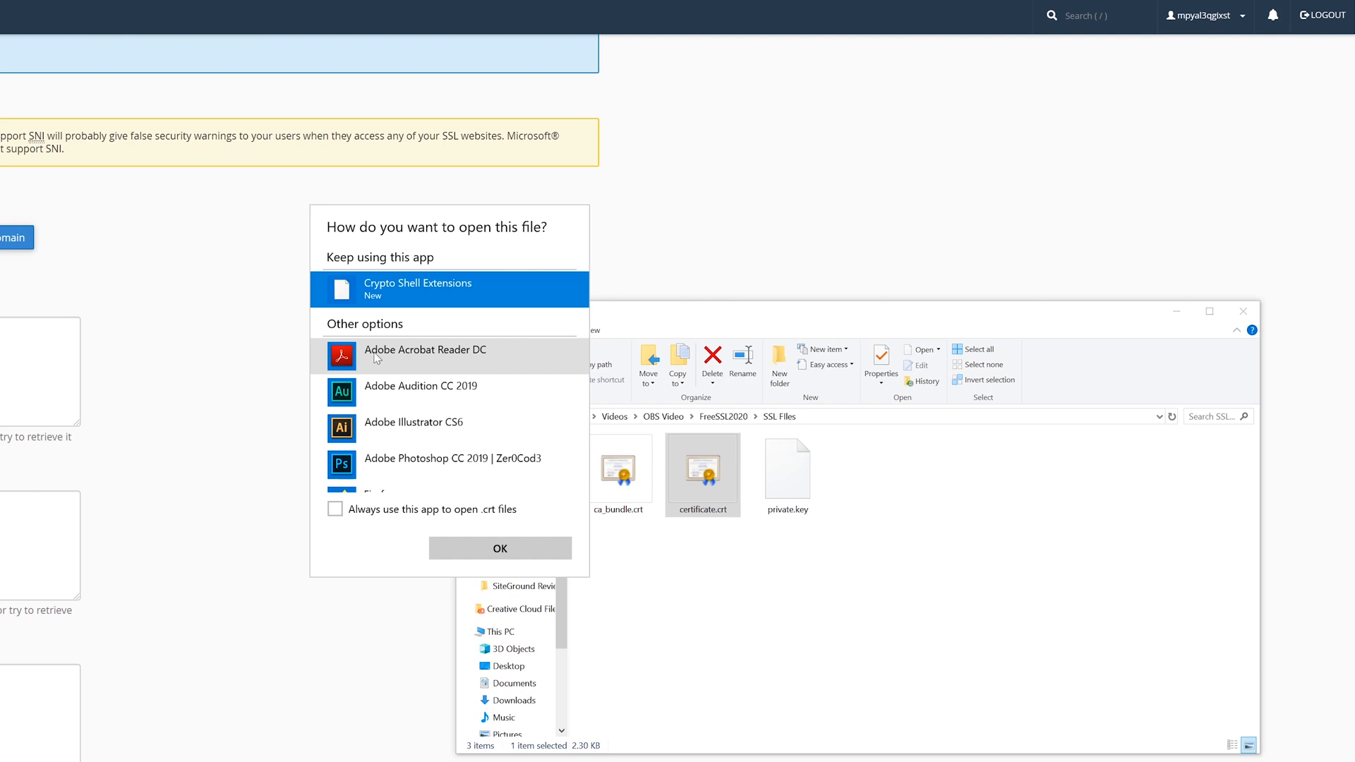
scroll("down", 3)
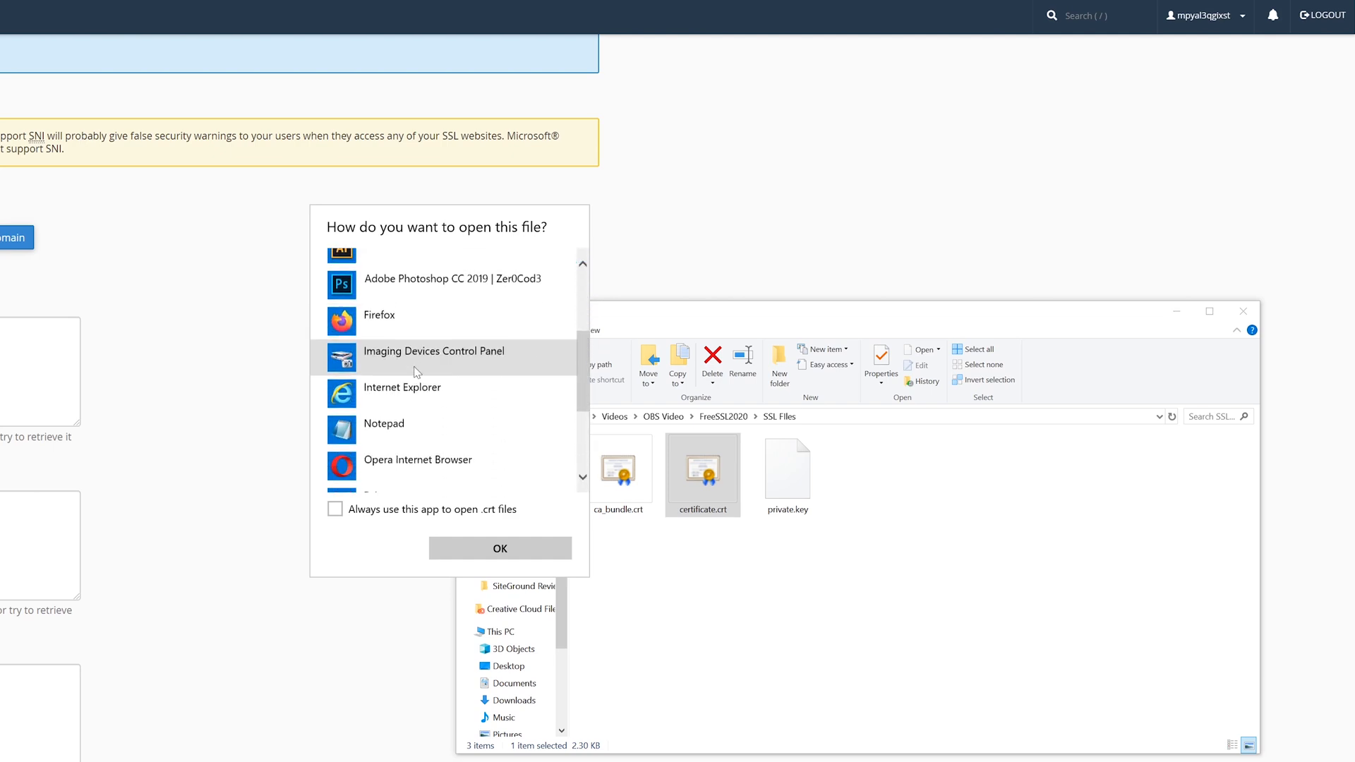
left_click(499, 548)
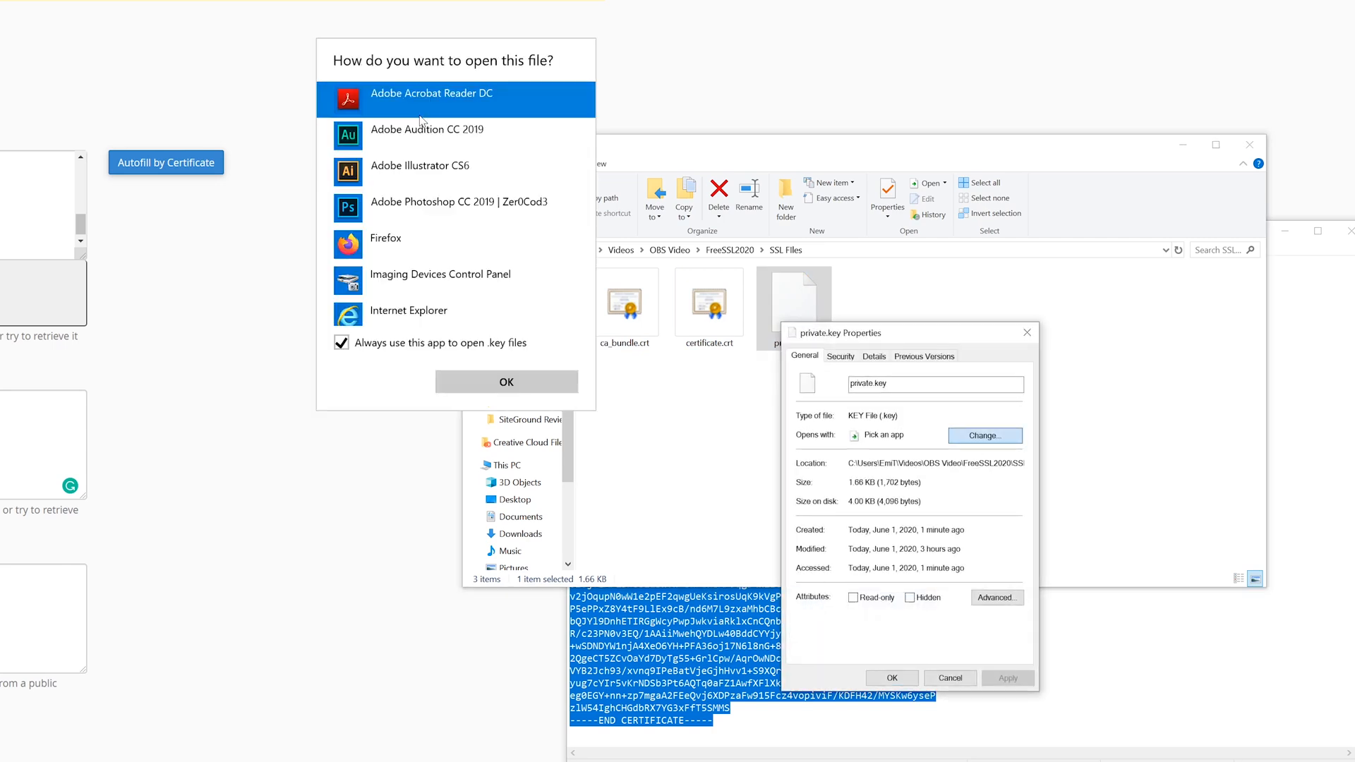
Step: Open private.key in Notepad, paste the key and CA bundle, and install the certificate
scroll("down", 3)
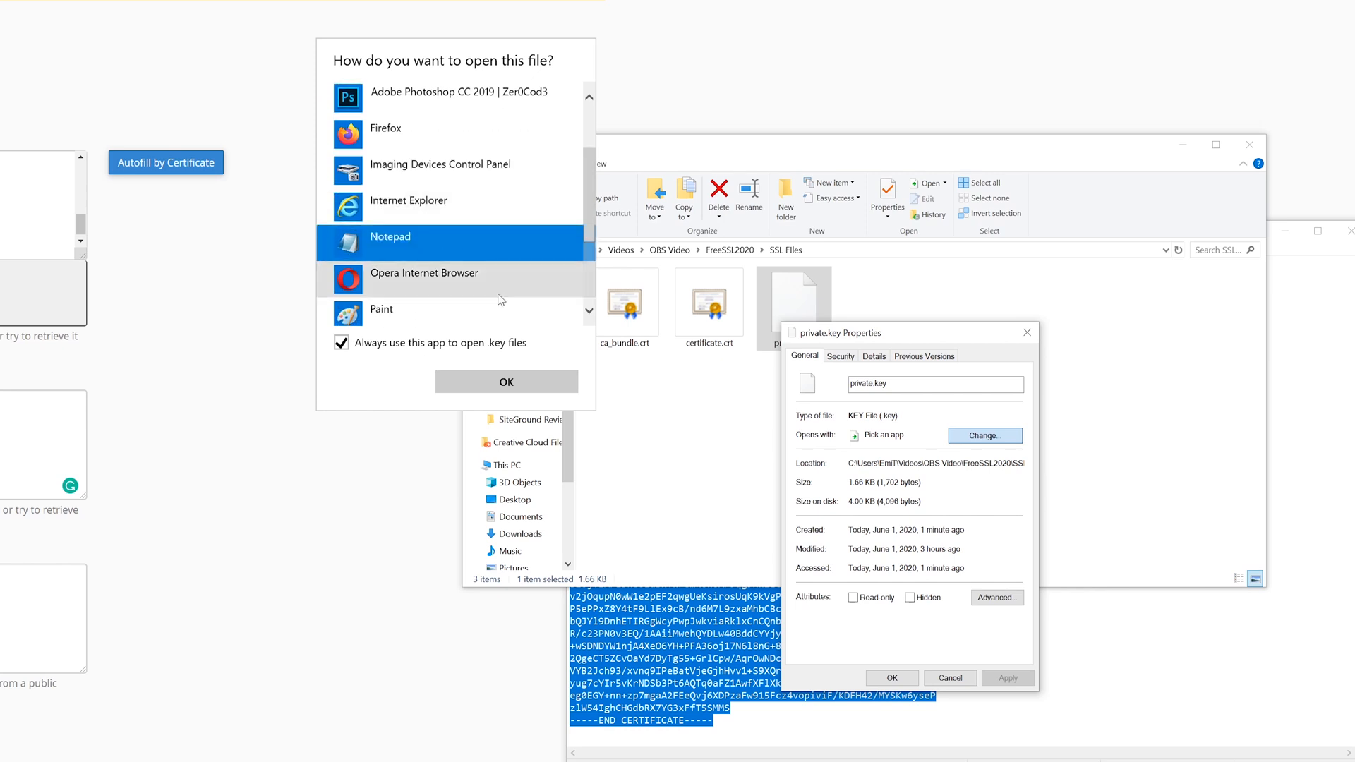
left_click(506, 382)
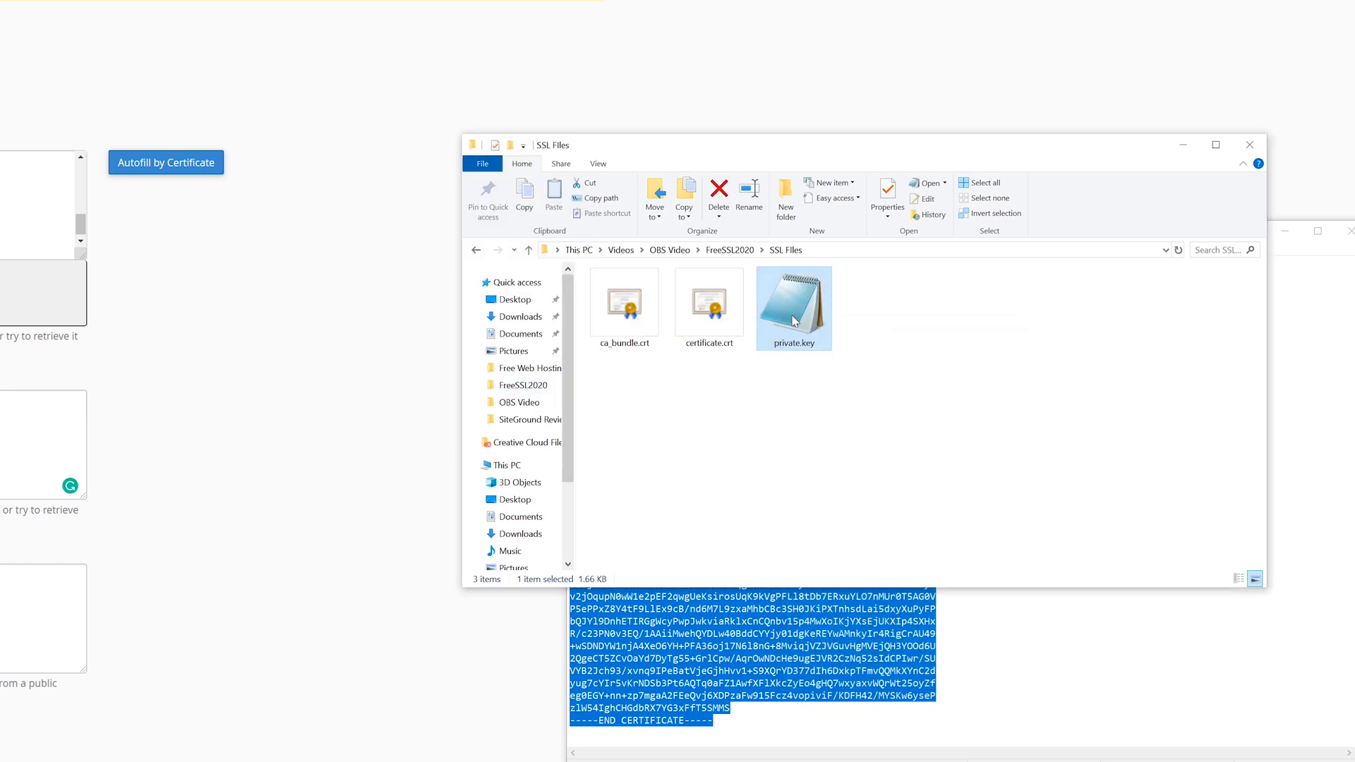
double_click(794, 308)
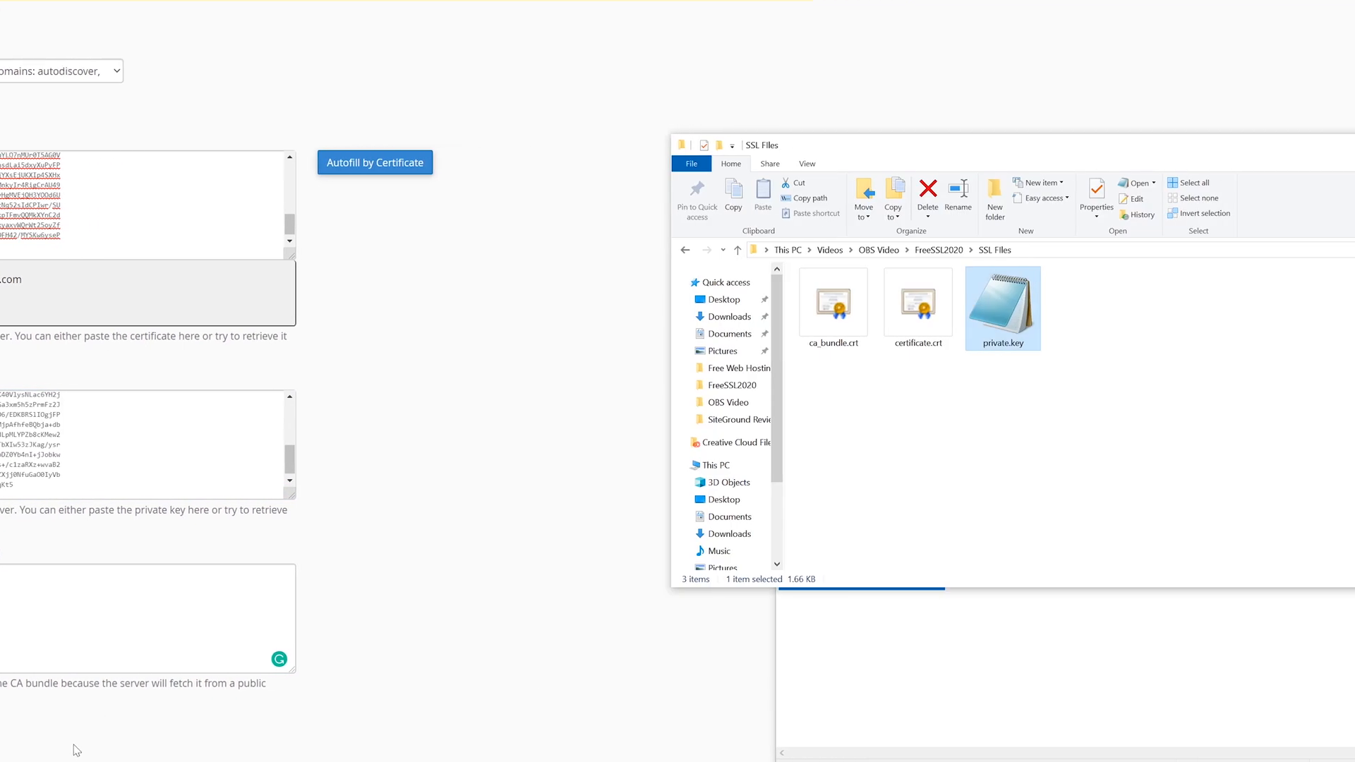
right_click(677, 302)
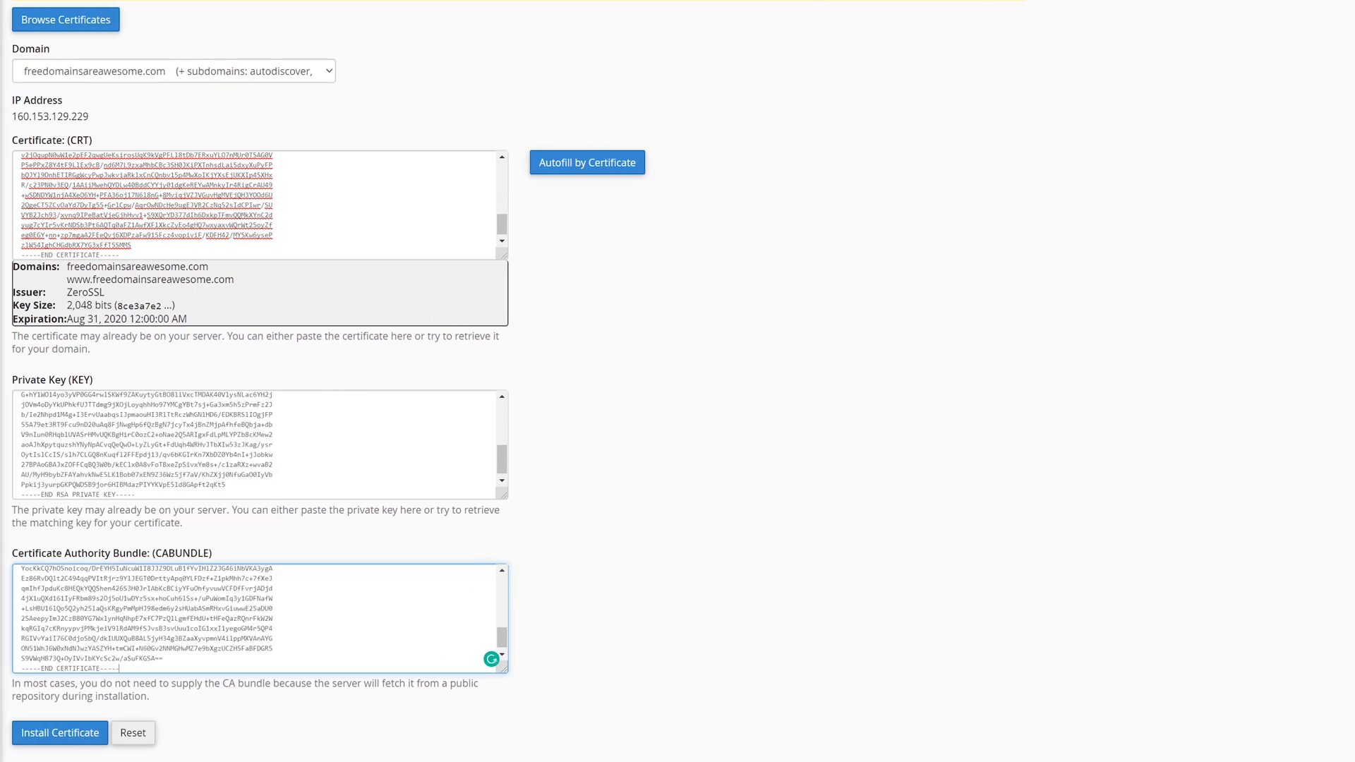
left_click(62, 733)
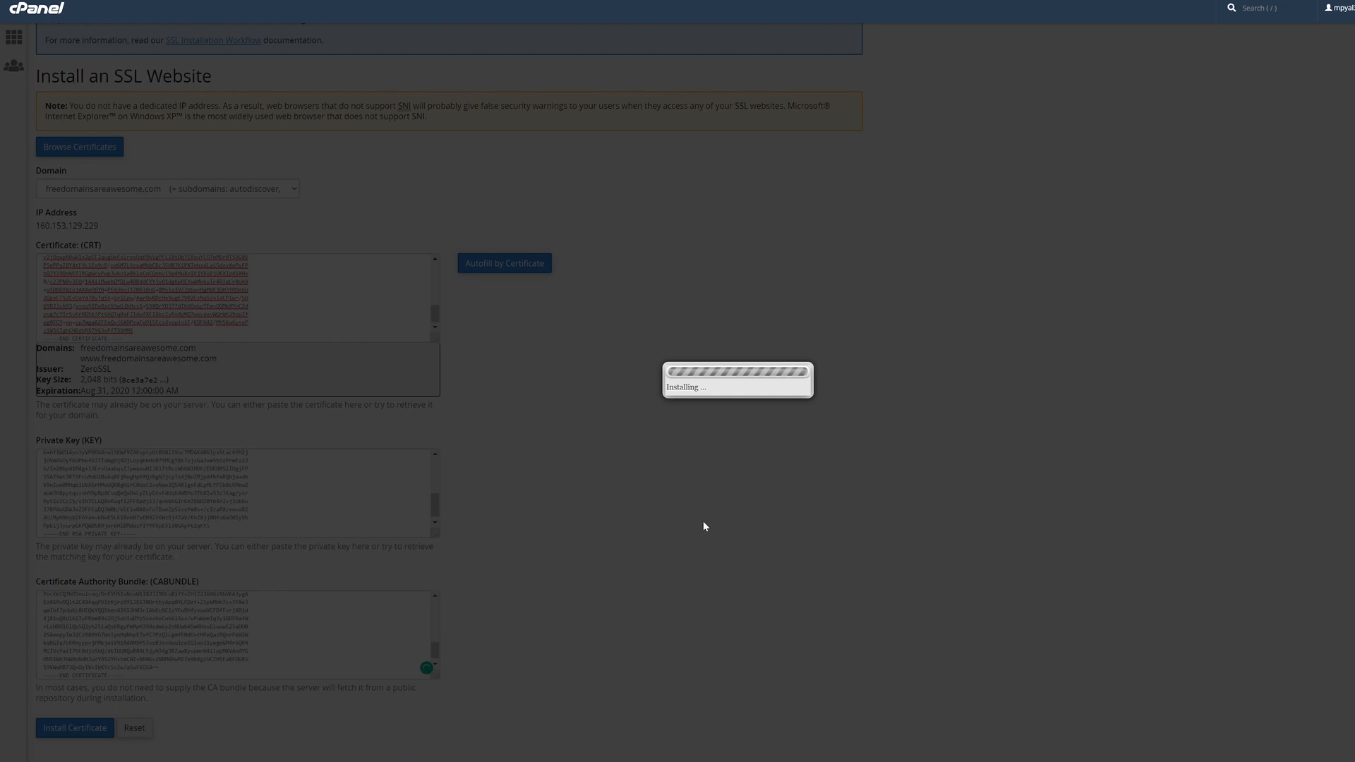
mouse_move(698, 534)
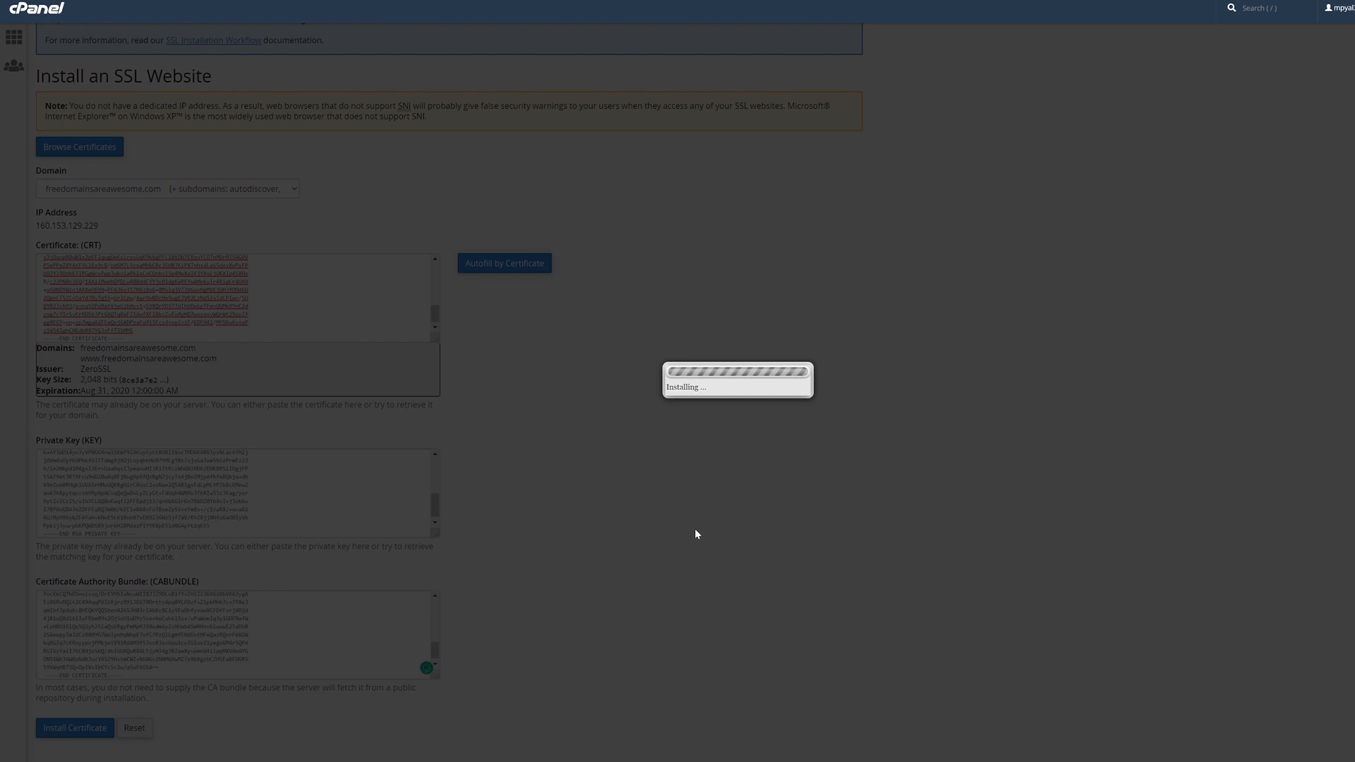